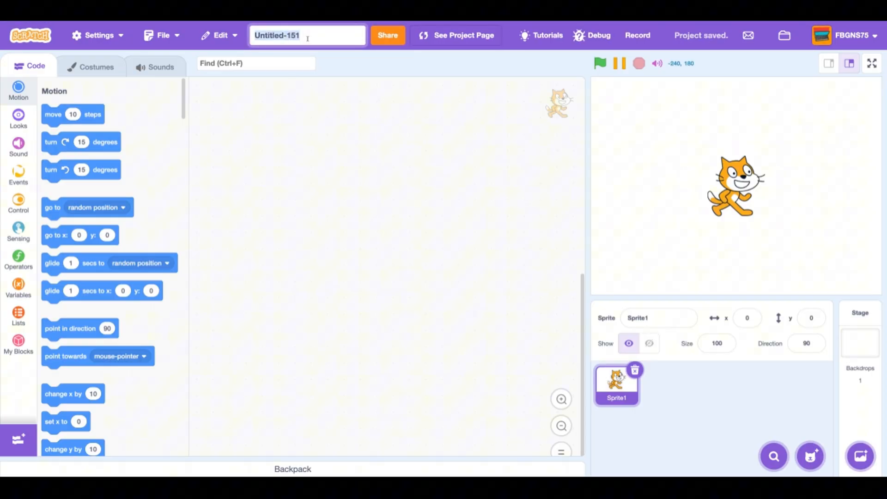
Step: Name the new project 'Mariokart' in the title field
type("Mariokart")
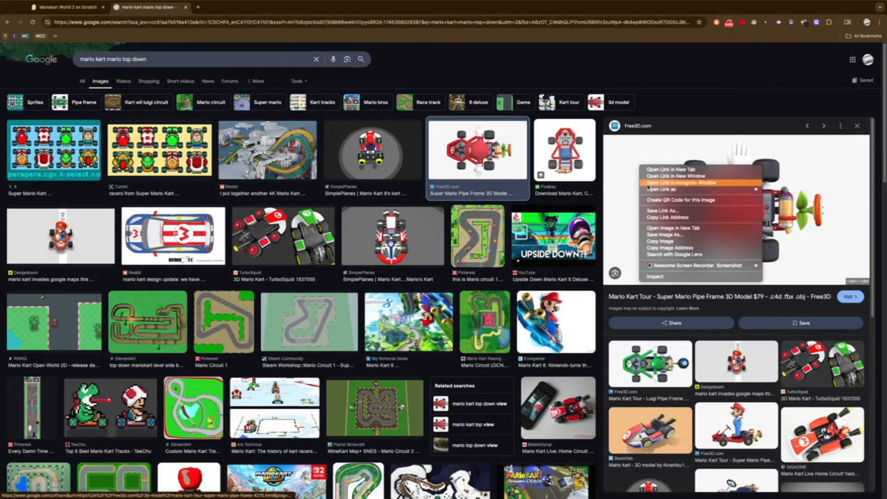
mouse_move(662, 234)
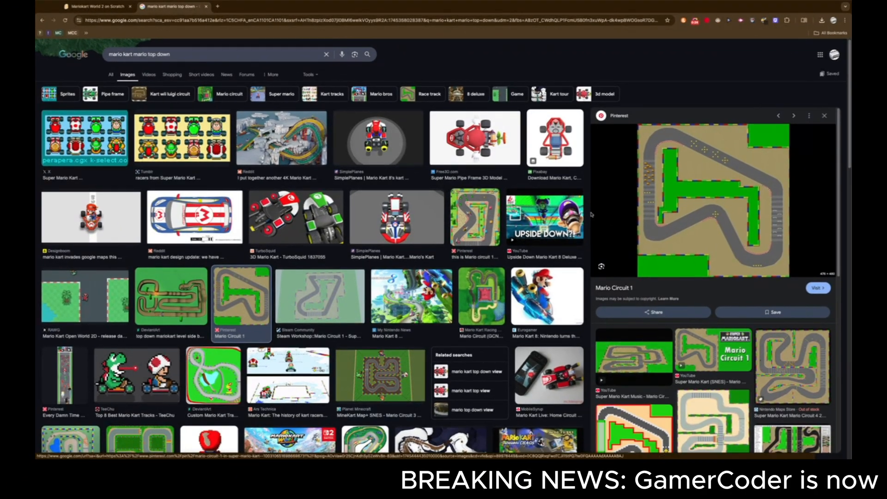
mouse_move(617, 200)
type("mario circuit 1 snes.png")
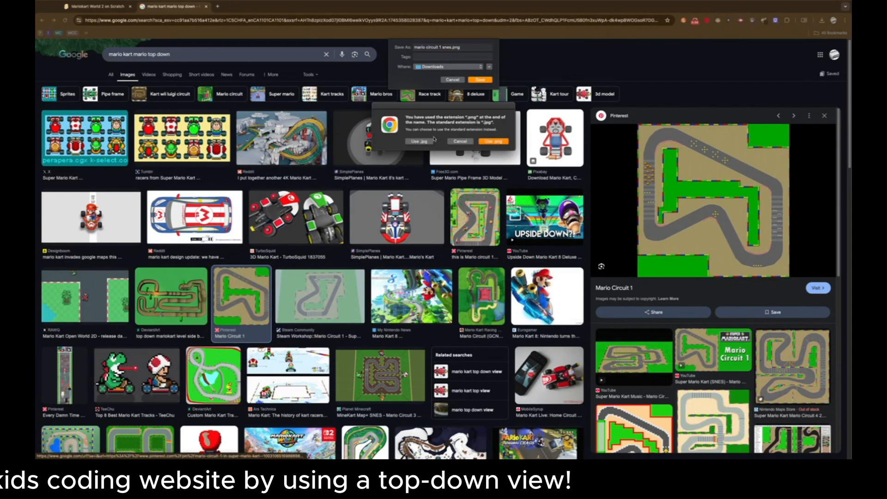
Step: Save the Mario Circuit track image as a .jpg and return to the Scratch project
left_click(493, 142)
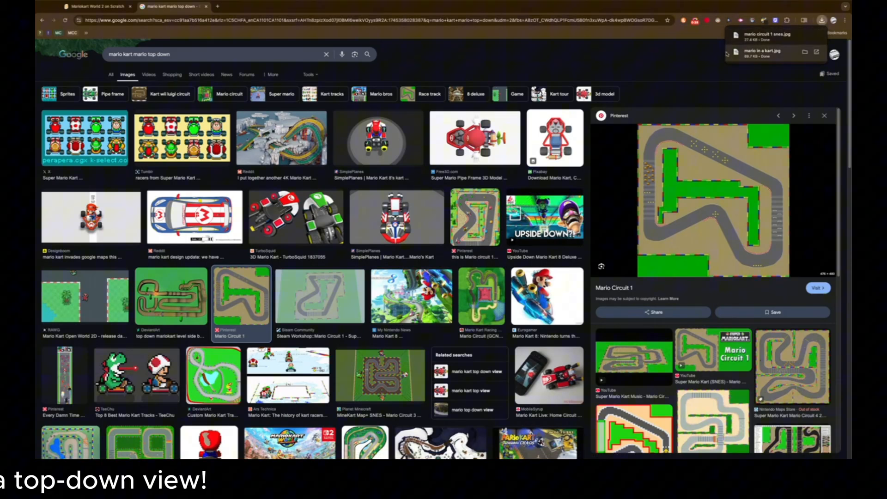
left_click(64, 7)
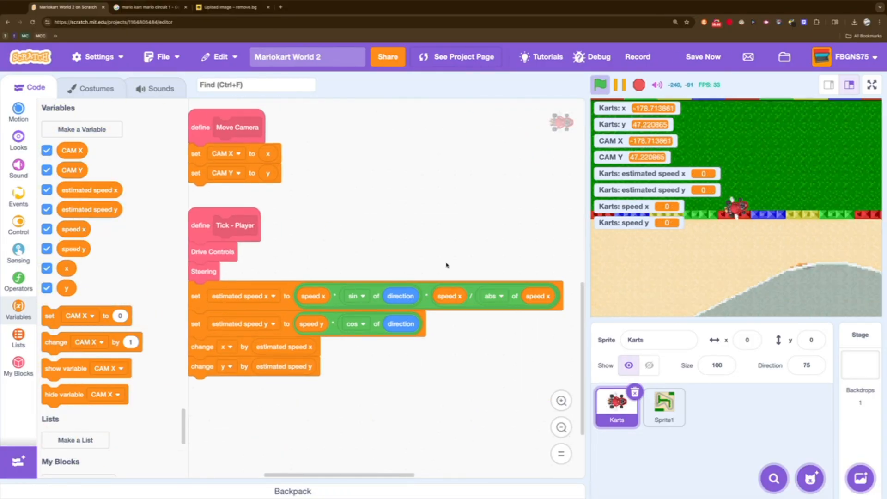
Step: Test-drive the kart full-screen and return to refine the steering code
left_click(870, 85)
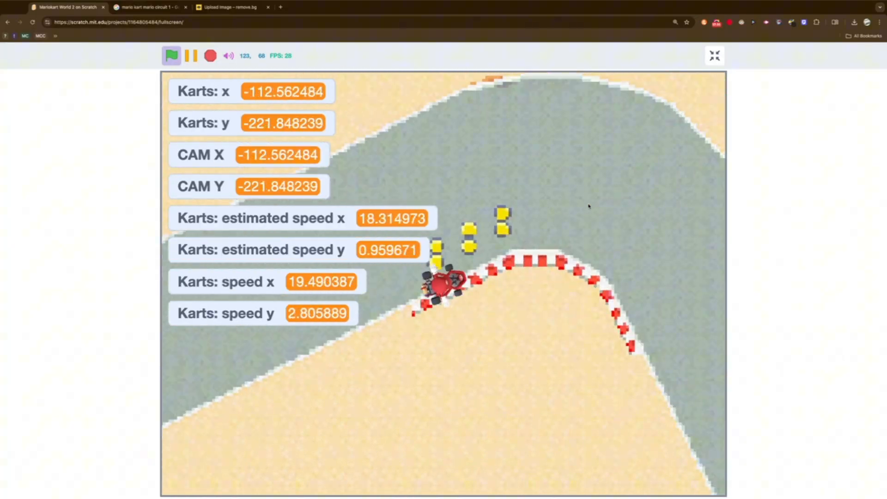
left_click(714, 55)
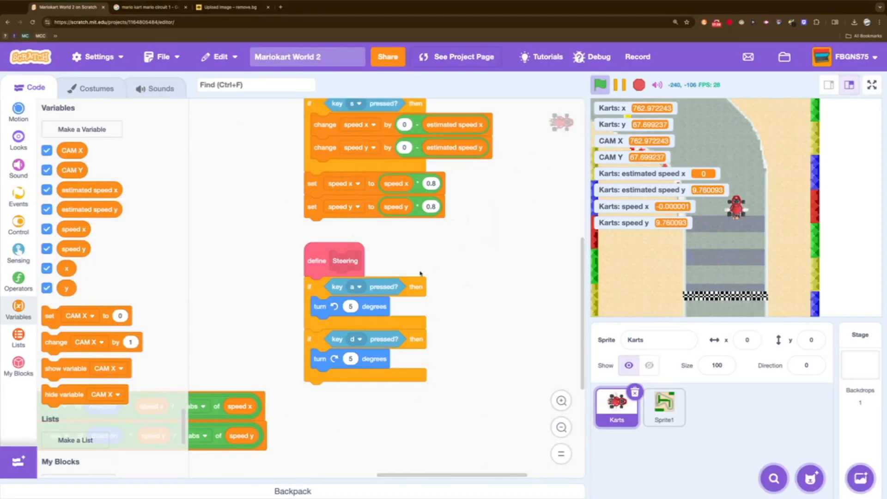
left_click(94, 87)
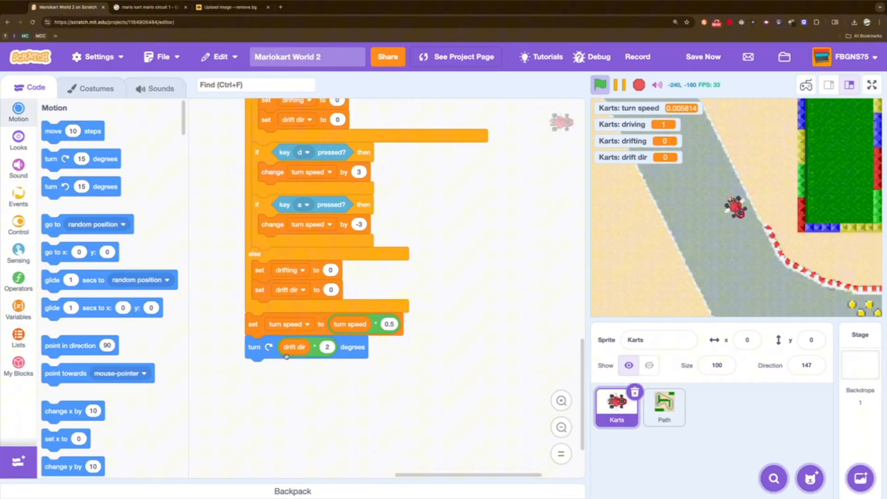
Step: Duplicate the drift spark costume on the Drifting sprite and test drifting full-screen
left_click(663, 407)
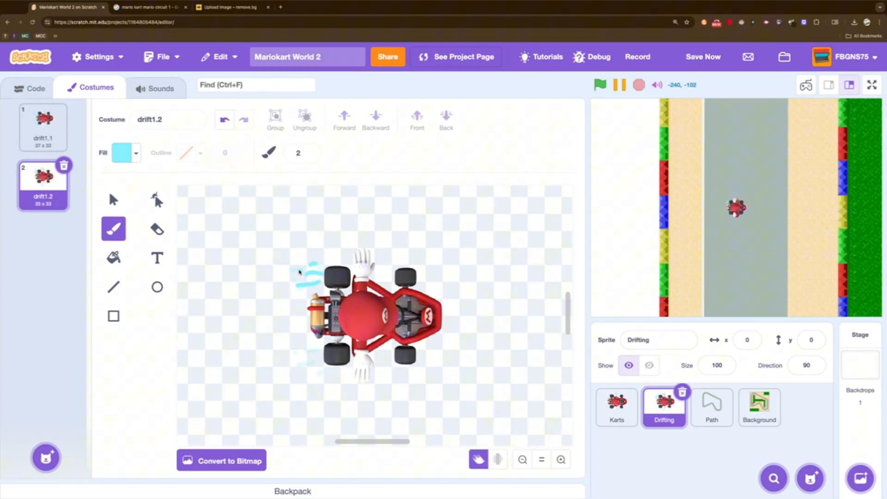
right_click(43, 241)
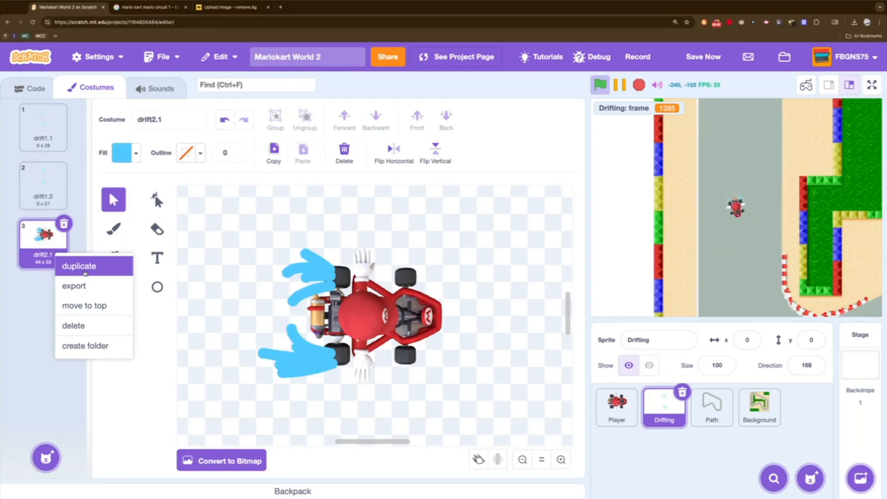
left_click(36, 87)
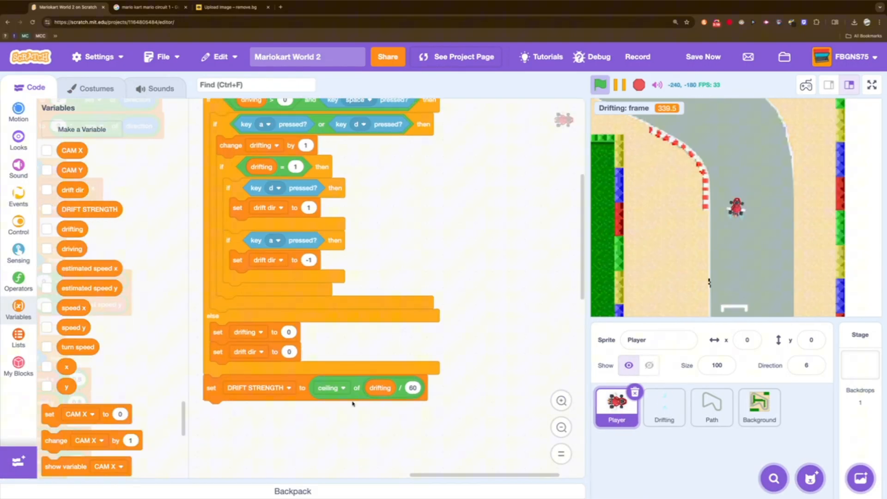
left_click(848, 84)
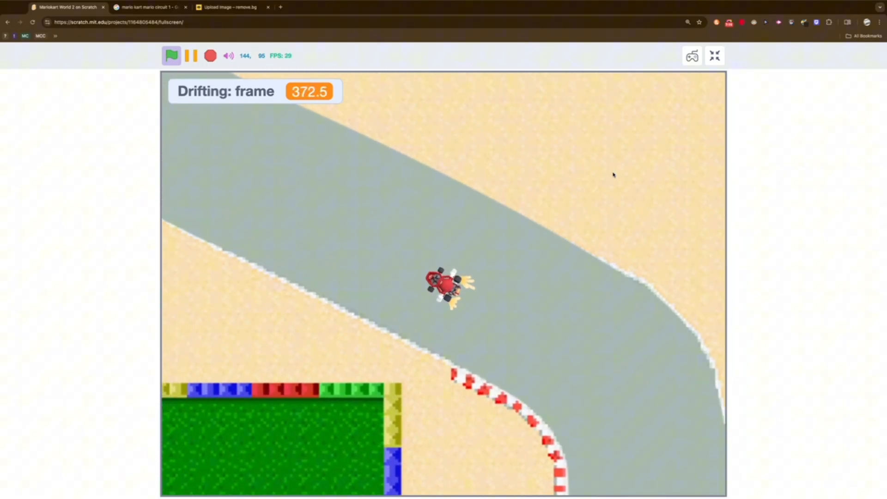
Step: Switch tabs to continue building the checkpoint and lap-counting logic
left_click(314, 7)
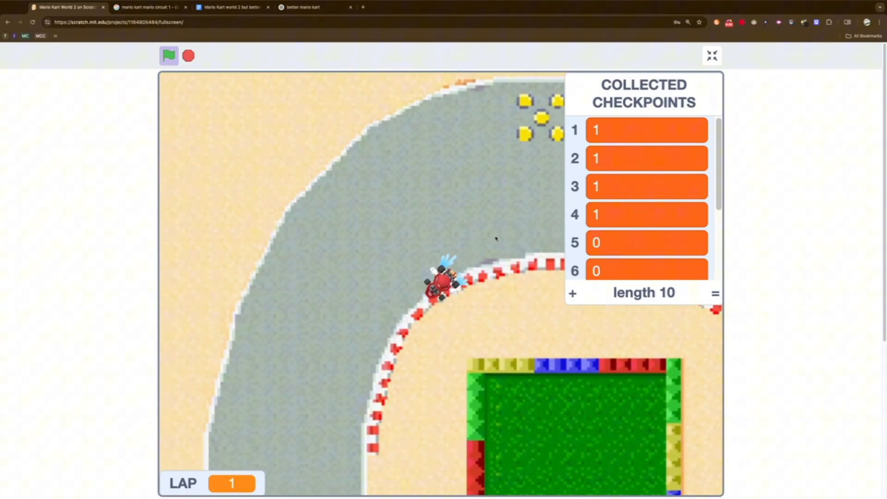
Step: Write the 'Day 2:' checklist of planned features below the Day 1 list
left_click(396, 7)
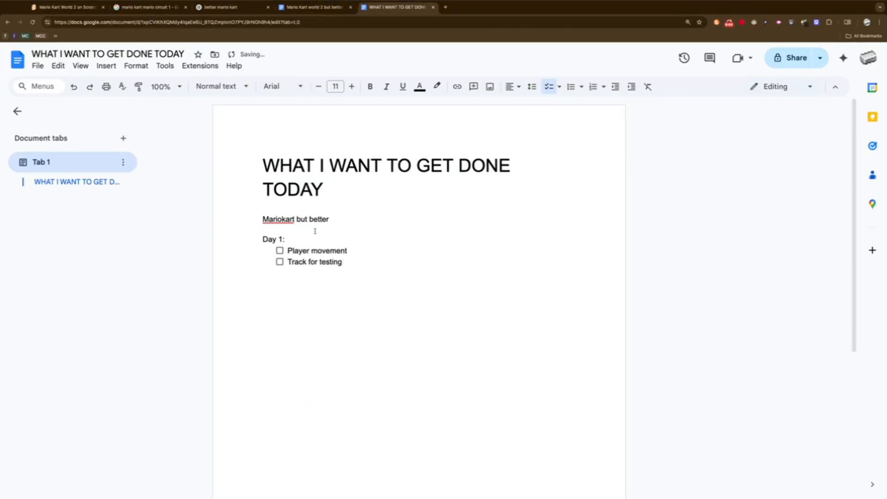
left_click(314, 7)
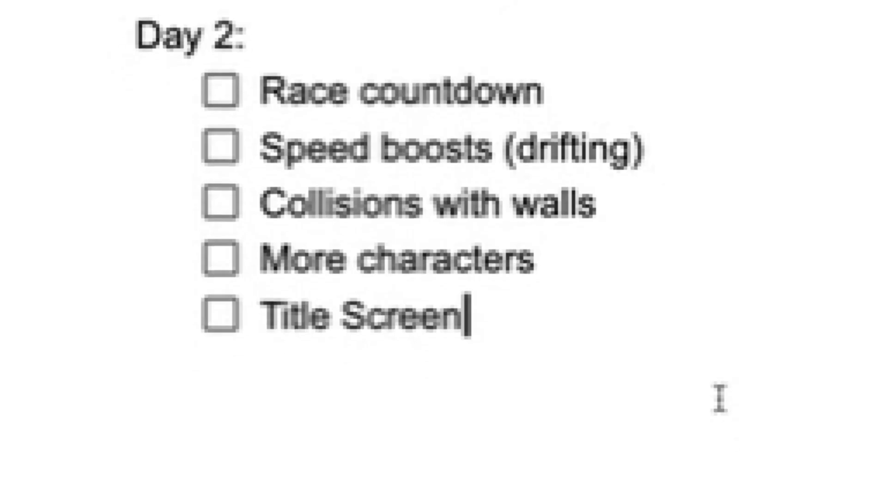
scroll("down", 3)
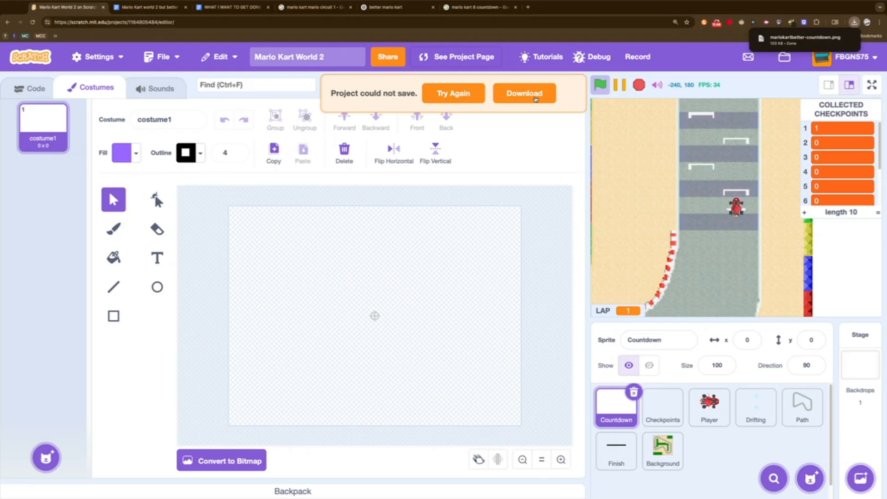
Step: Download a copy of the project and preview an imported countdown sound effect
left_click(161, 87)
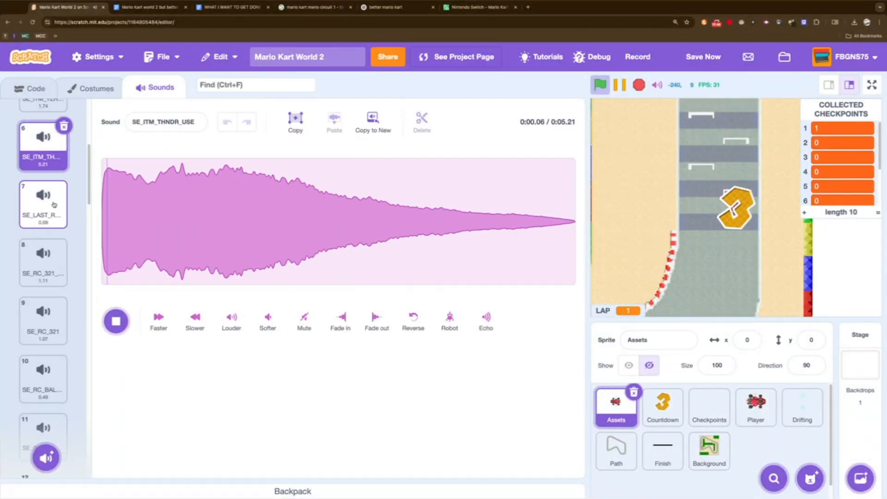
left_click(30, 87)
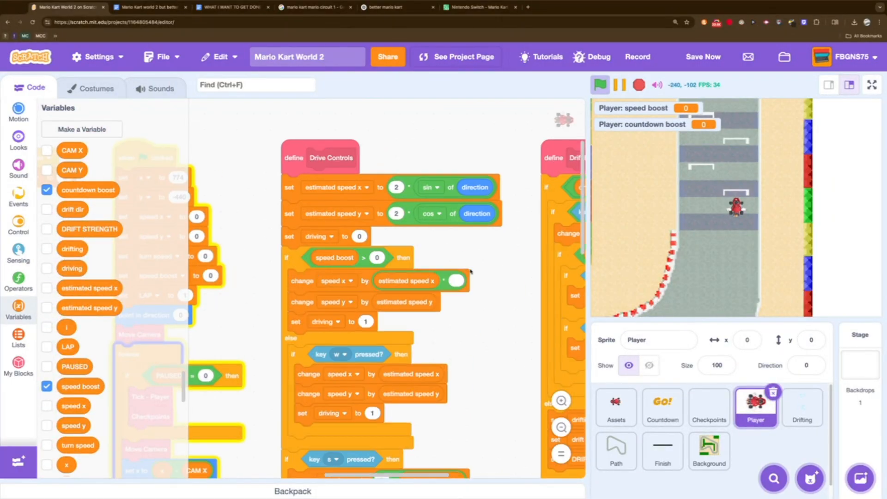
Step: Test the speed boost, countdown and wall collisions full-screen between edits
left_click(871, 85)
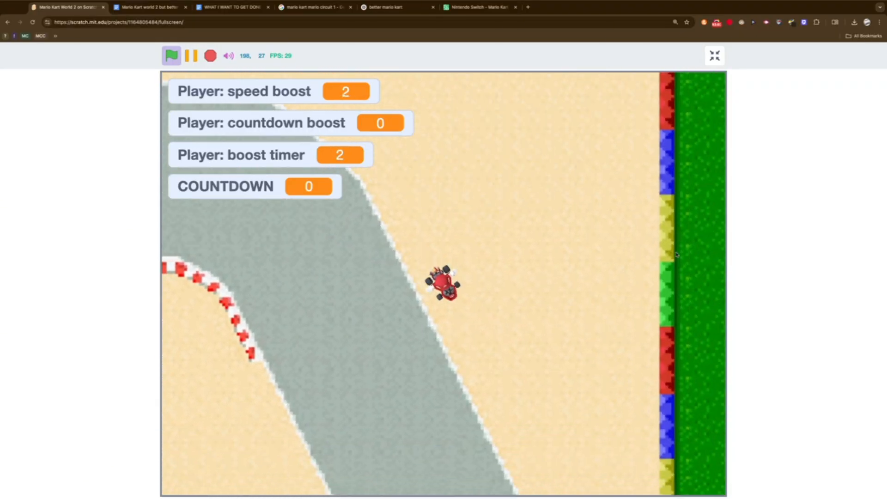
left_click(715, 56)
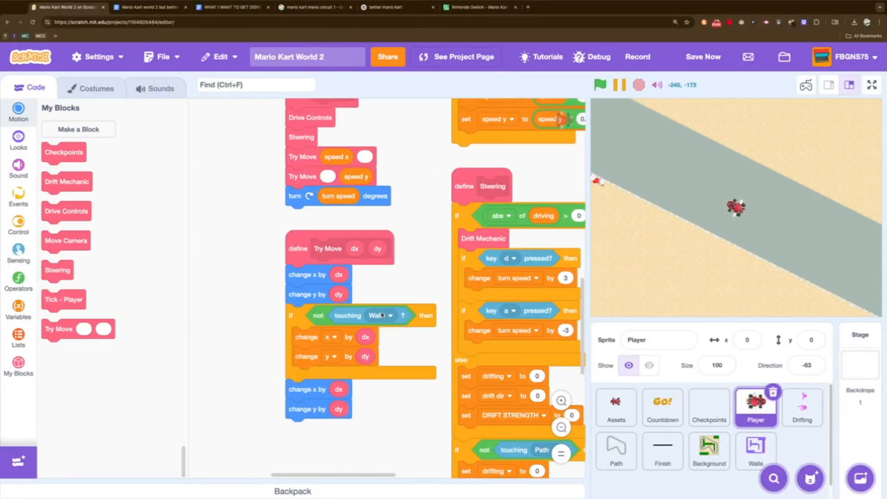
left_click(872, 84)
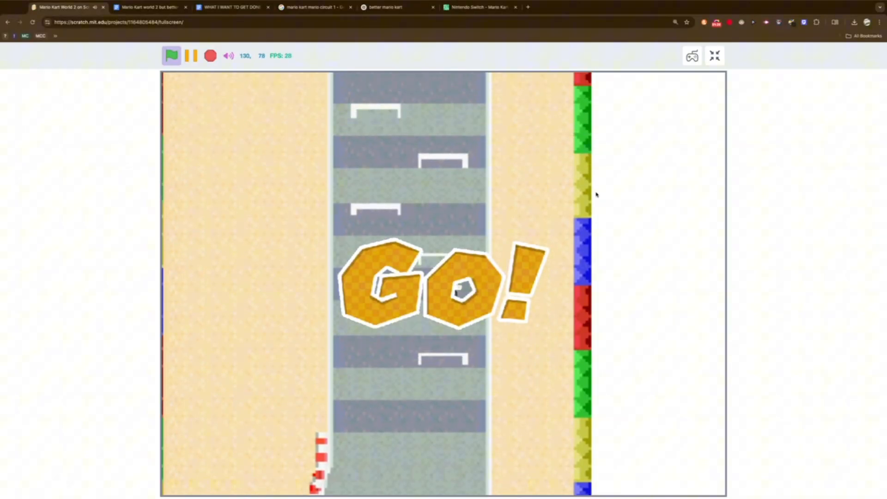
left_click(715, 56)
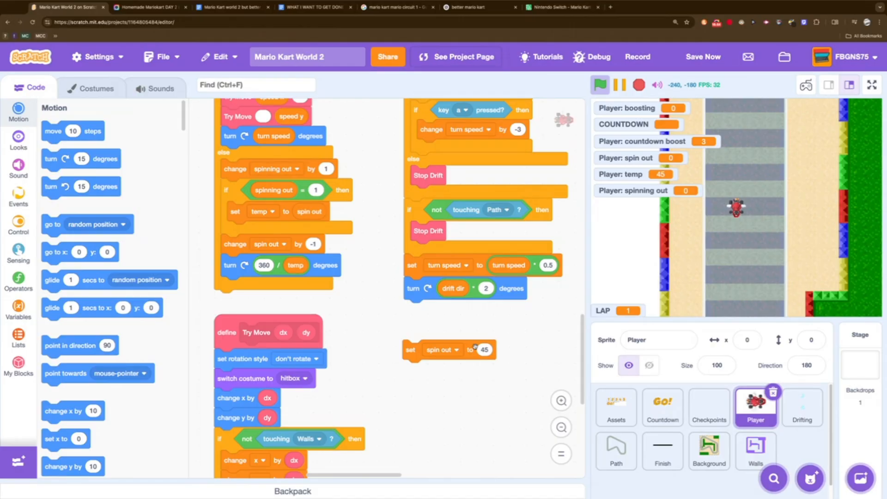
Step: Test-drive as Luigi and then Mario full-screen to check the character costumes
left_click(312, 7)
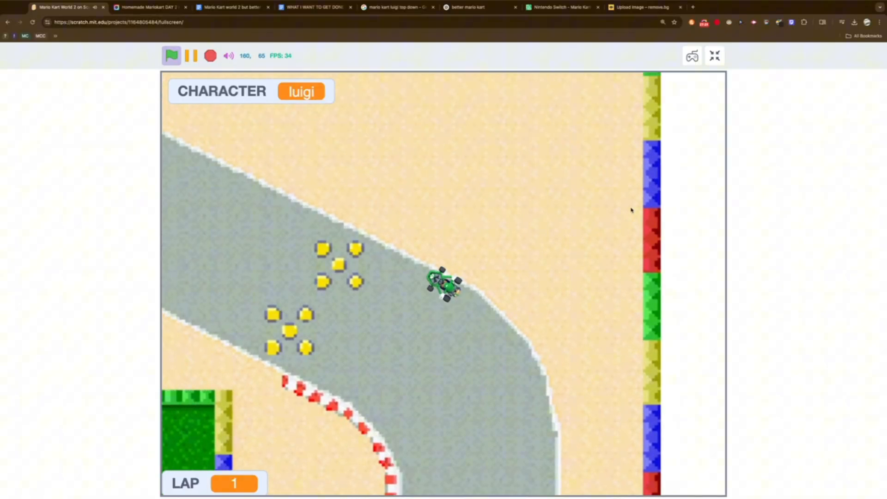
left_click(396, 6)
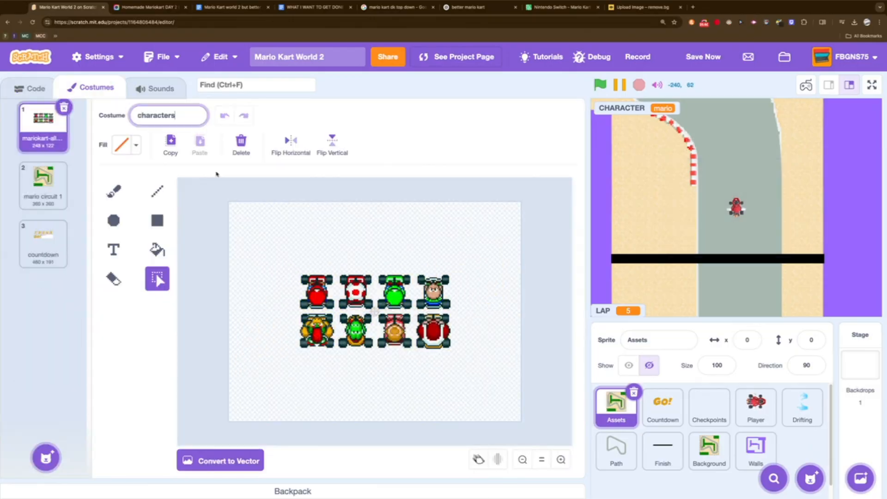
left_click(756, 407)
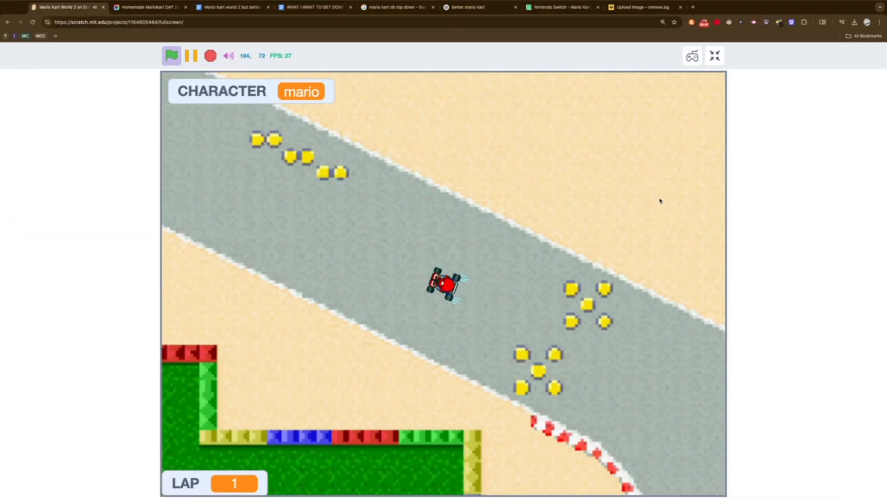
Step: Set the CHARACTER variable in the editor and run the race full-screen
left_click(714, 55)
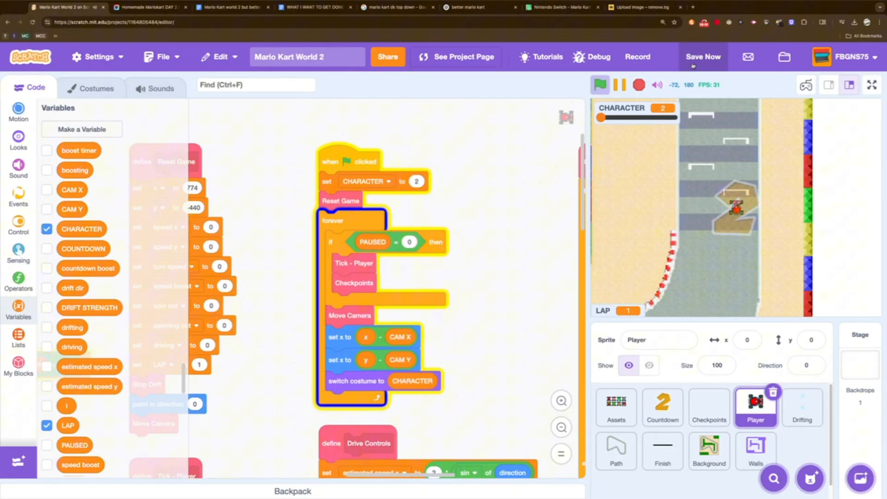
left_click(873, 85)
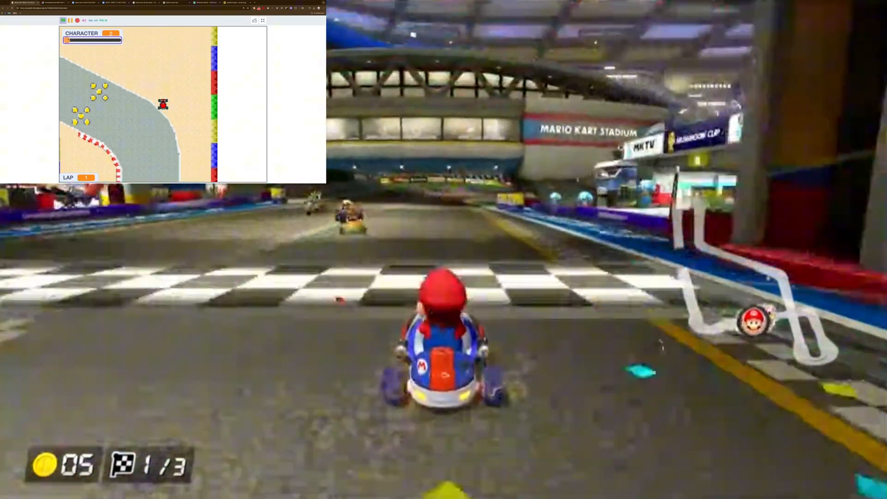
left_click(262, 20)
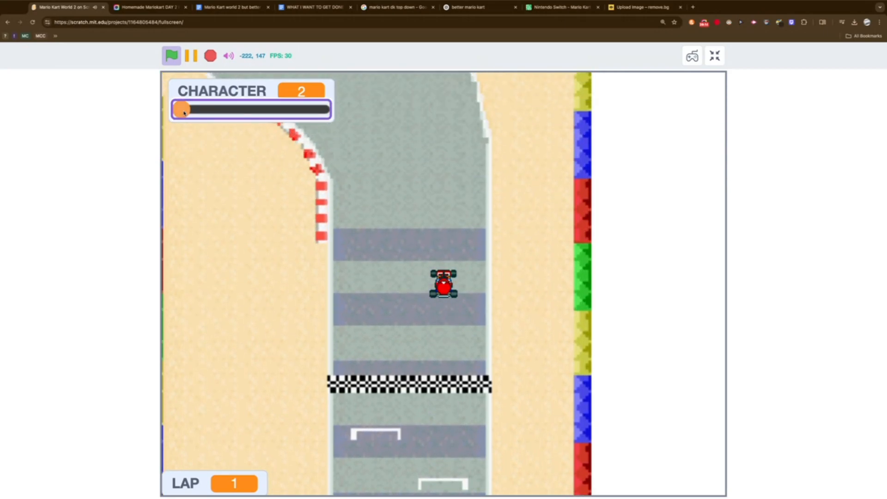
left_click_drag(183, 109, 221, 109)
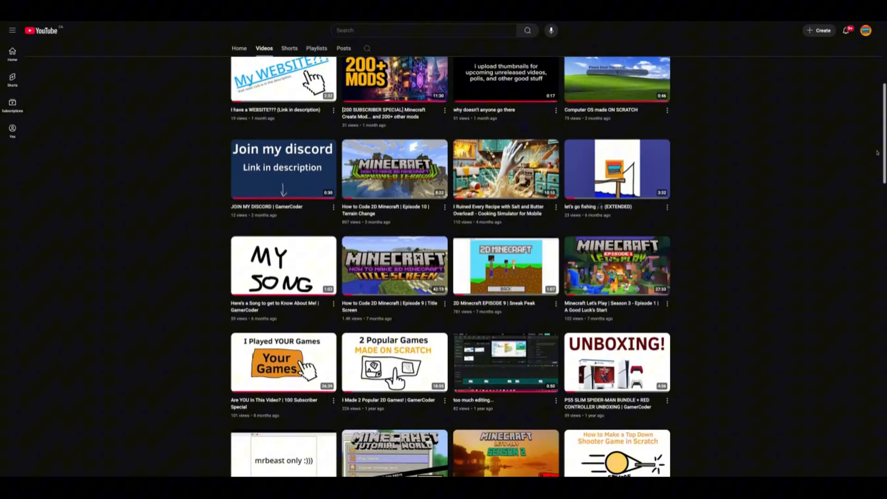
scroll("down", 3)
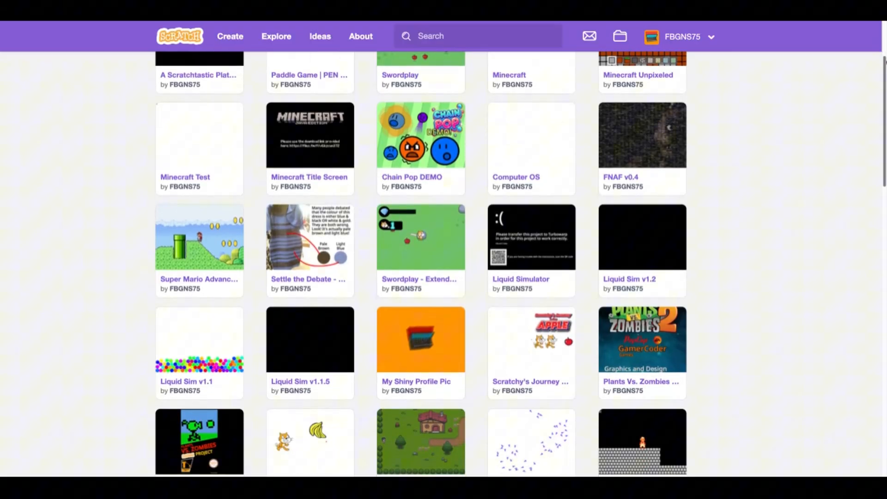
scroll("down", 3)
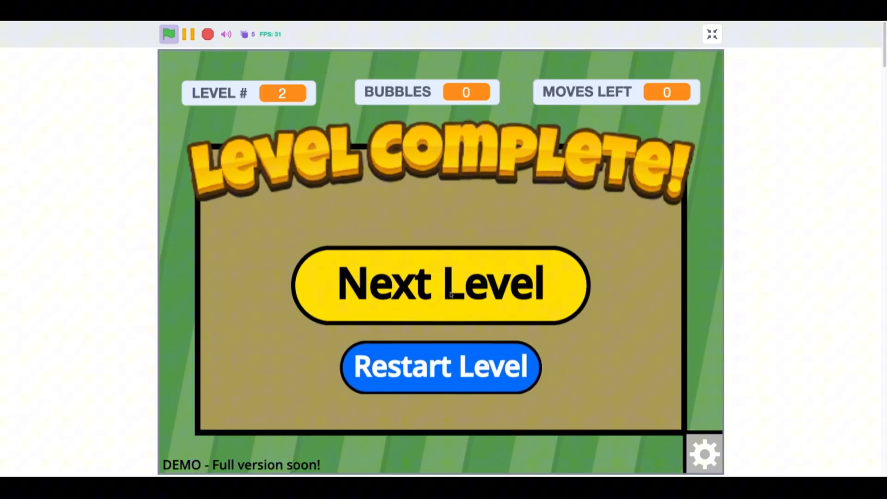
Step: Continue from the Level Complete screen to the next level of the bubble game
left_click(440, 285)
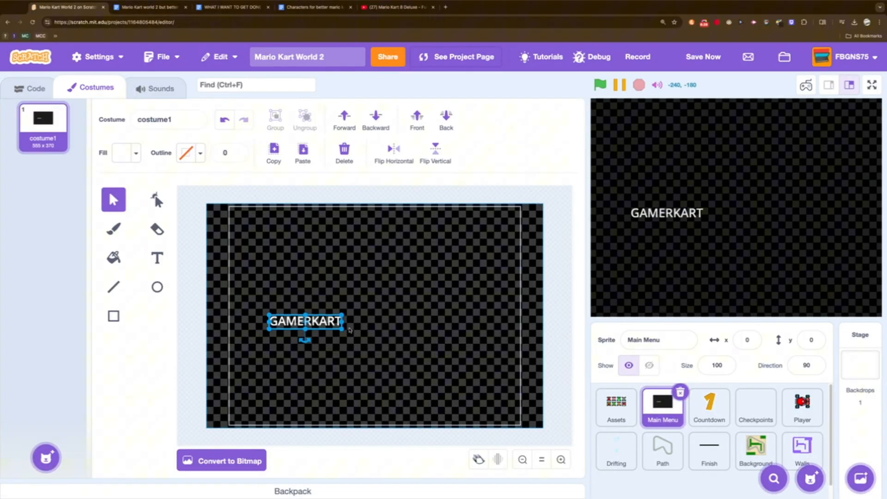
Step: Drag the GAMERKART title text to the centre of the Main Menu costume
left_click_drag(305, 320, 374, 315)
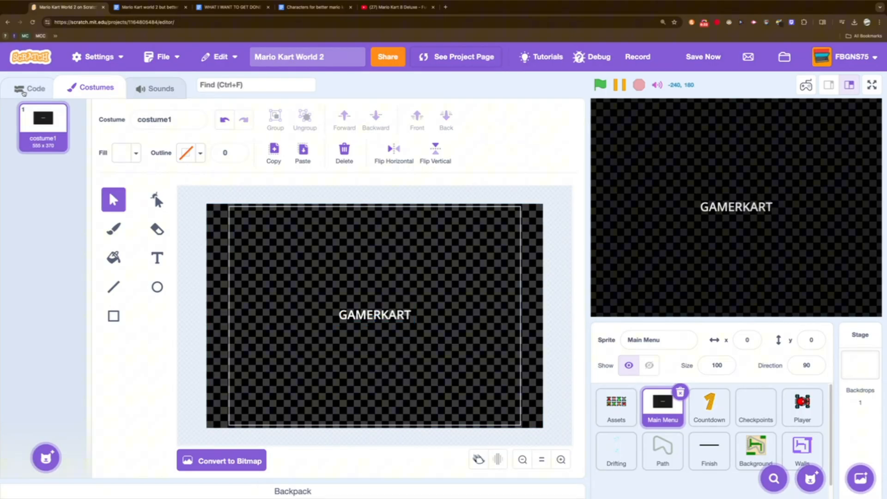
left_click(36, 87)
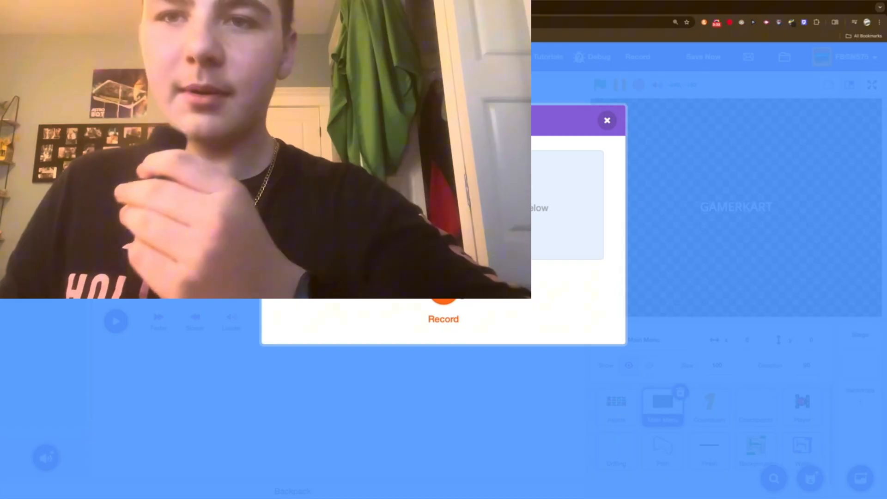
Step: Record a short voice clip, preview it and save the trimmed result as a sound
left_click(443, 294)
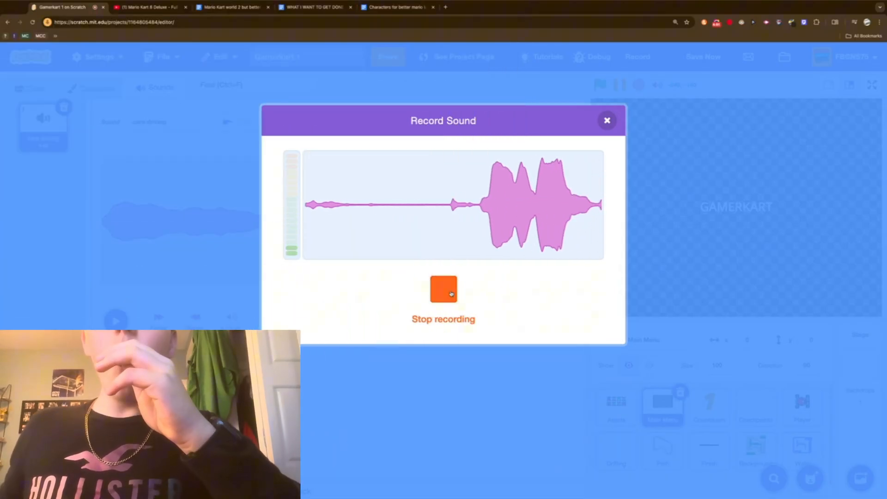
left_click(443, 289)
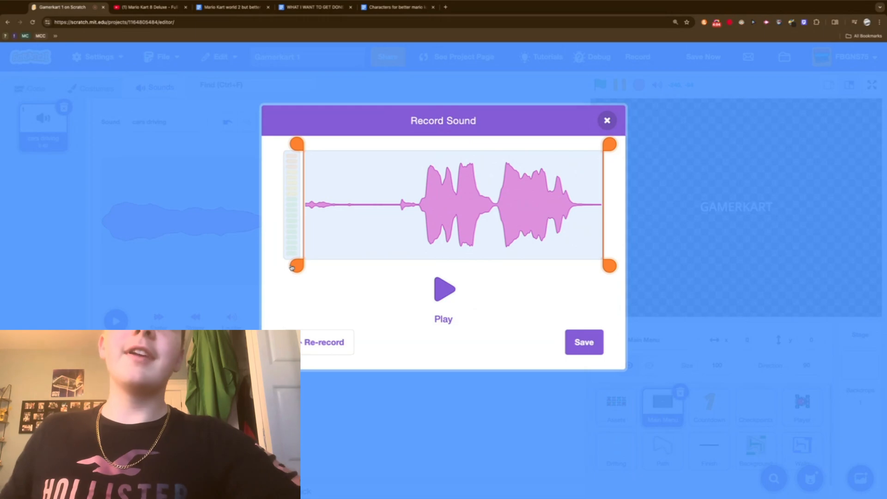
left_click(443, 289)
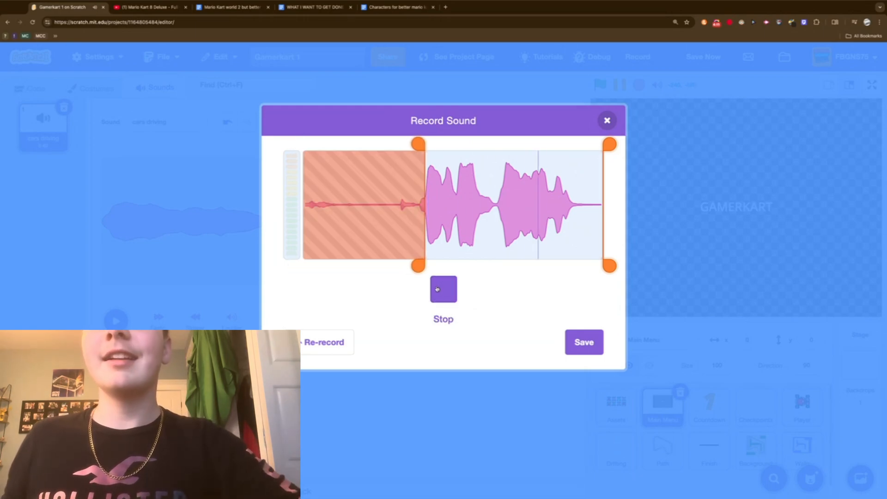
left_click(444, 289)
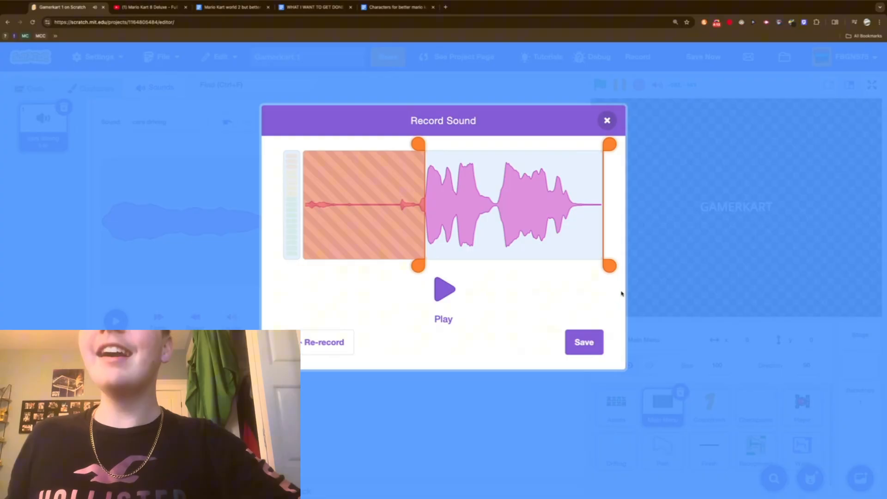
left_click(606, 120)
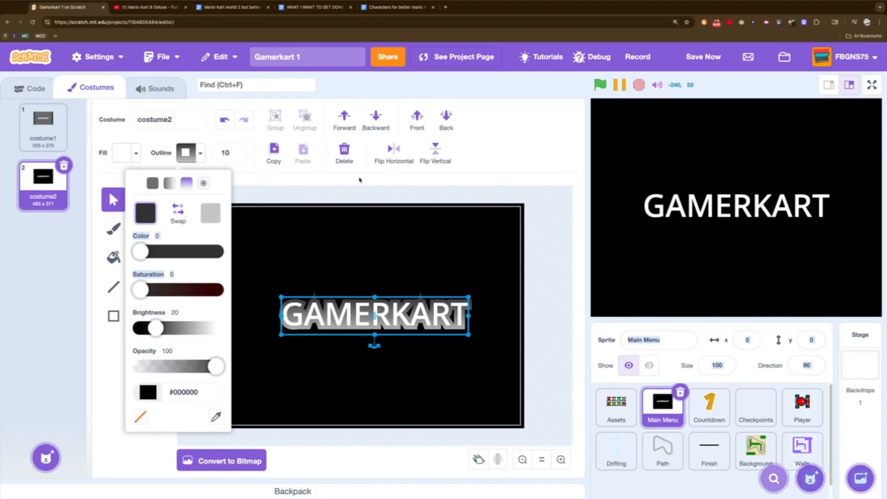
Step: Select costume1 with the pixel GAMERKART 1 logo for the Main Menu sprite
left_click(43, 125)
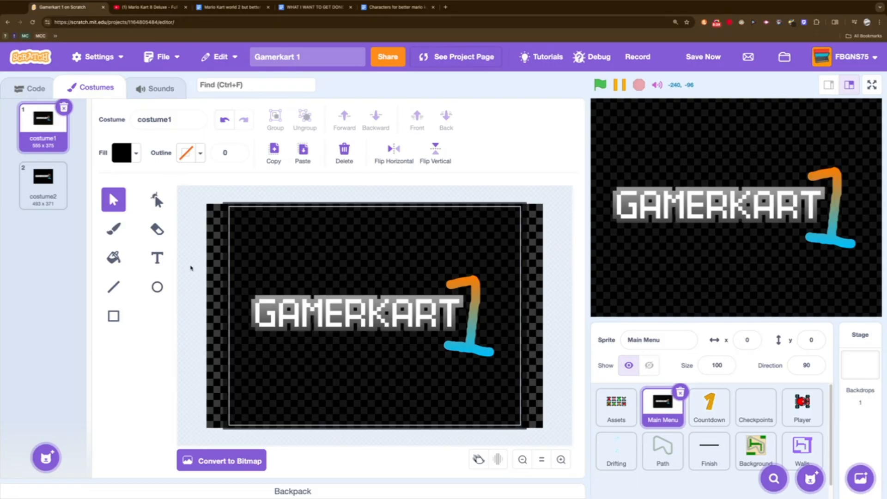
left_click(144, 6)
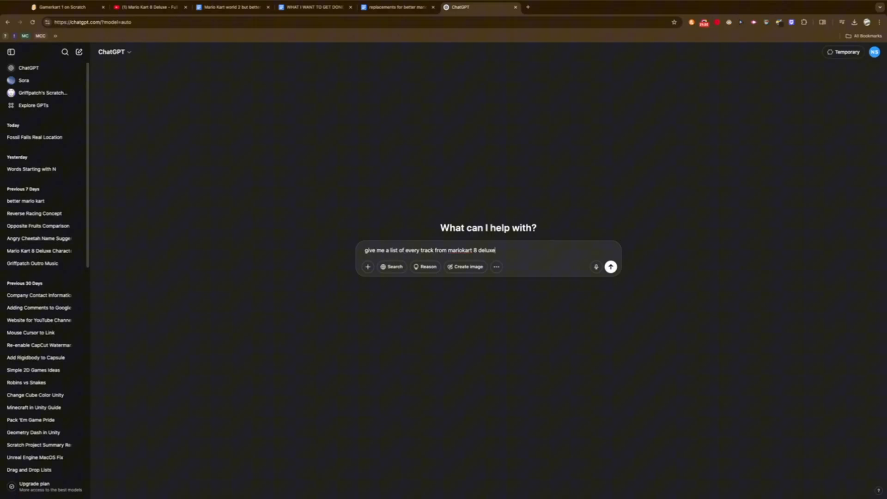
Step: Send the question asking for every Mario Kart 8 Deluxe track
left_click(611, 266)
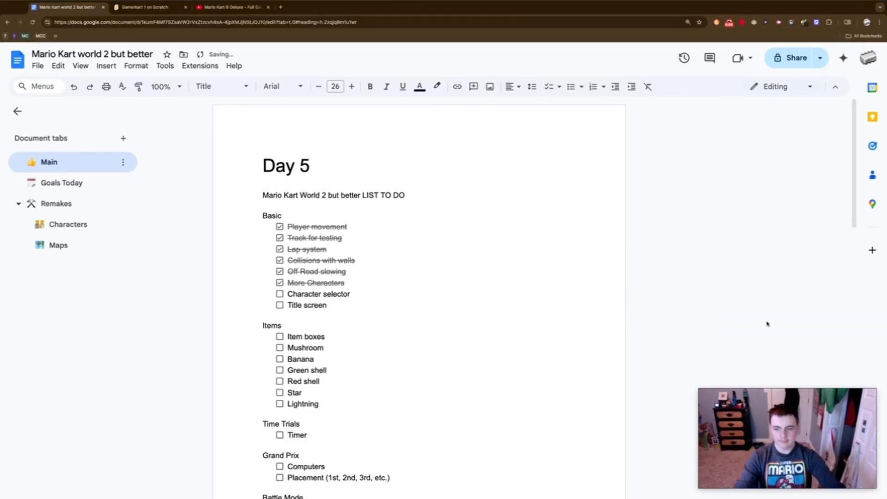
left_click(61, 182)
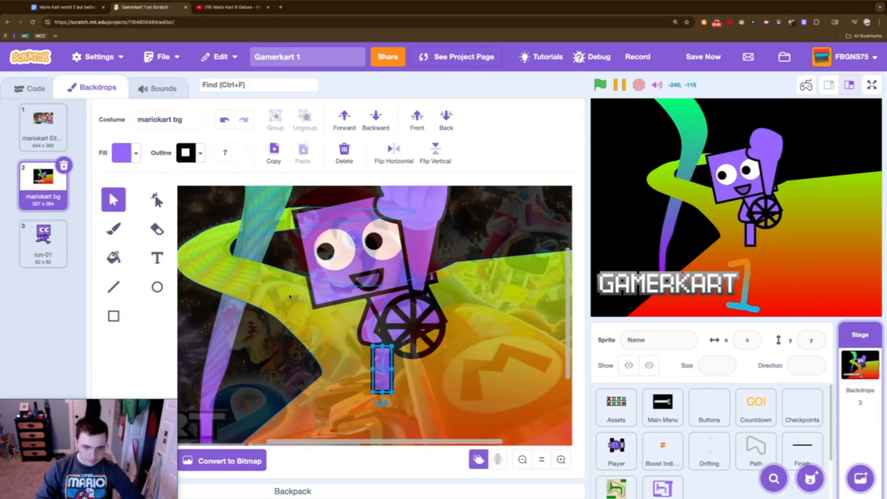
Step: Move the purple post lower beneath the steering wheel on the menu backdrop
left_click_drag(382, 371, 394, 362)
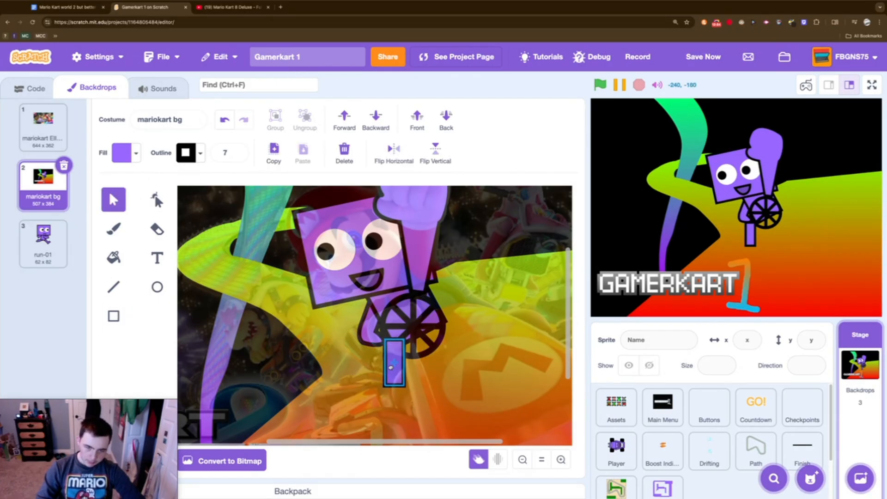
left_click(662, 408)
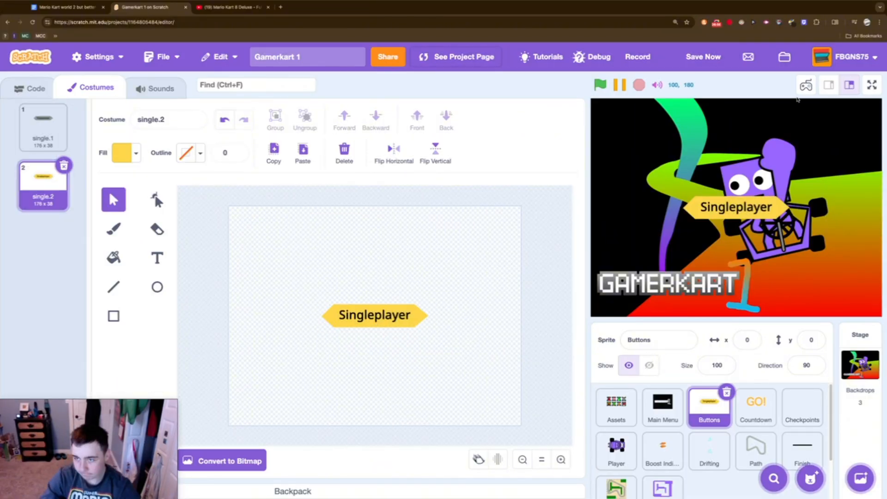
Step: Review the Controller and Stage scripts, then show the Main Menu sprite's sounds
left_click(615, 450)
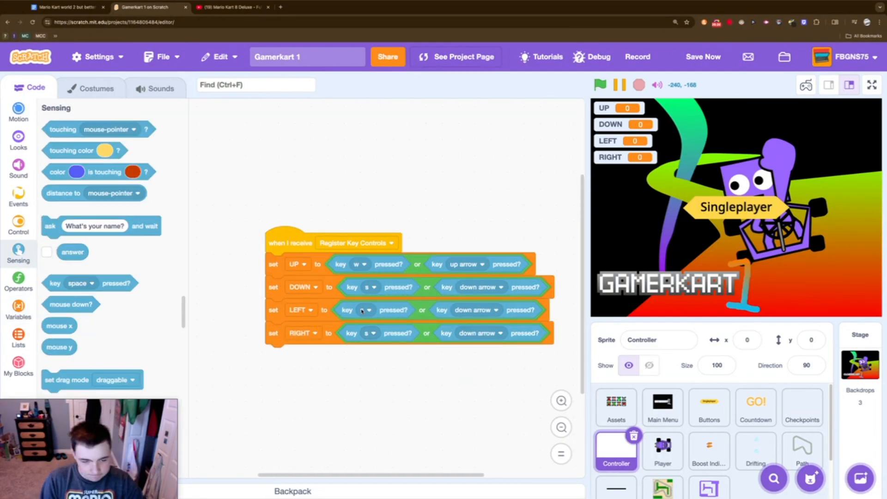
left_click(600, 85)
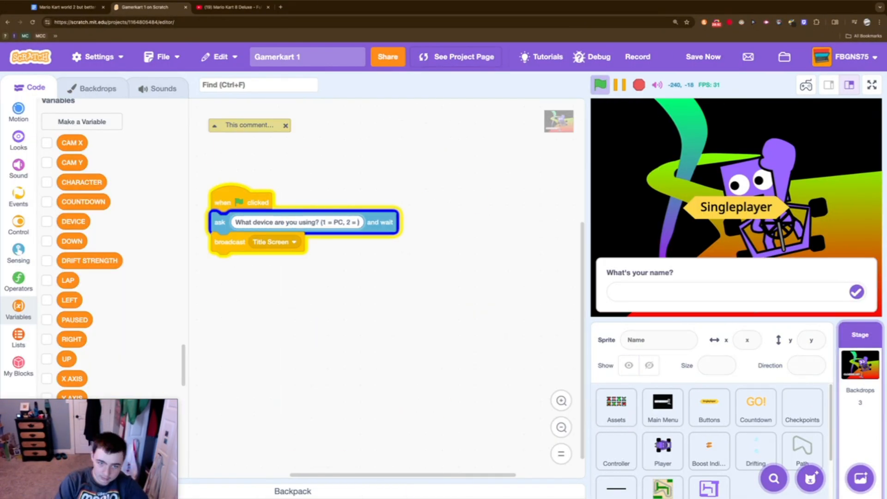
left_click(159, 88)
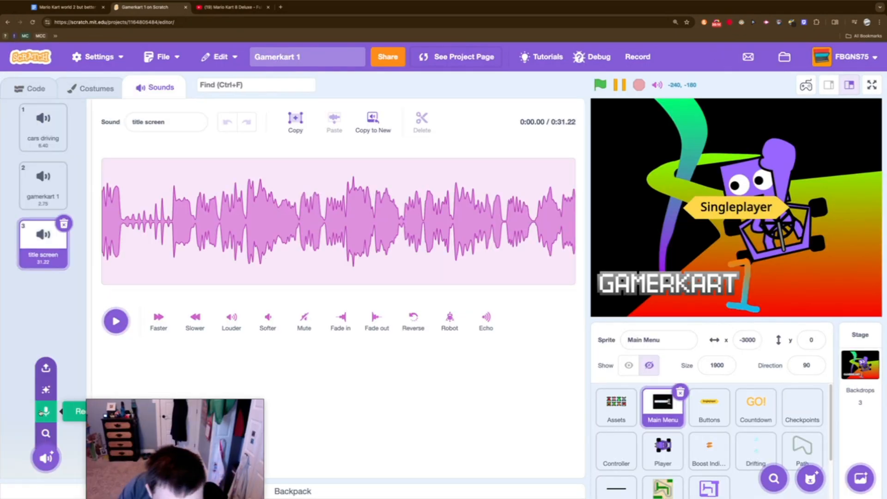
Step: Start recording a new microphone sound clip for the Main Menu sprite
left_click(45, 412)
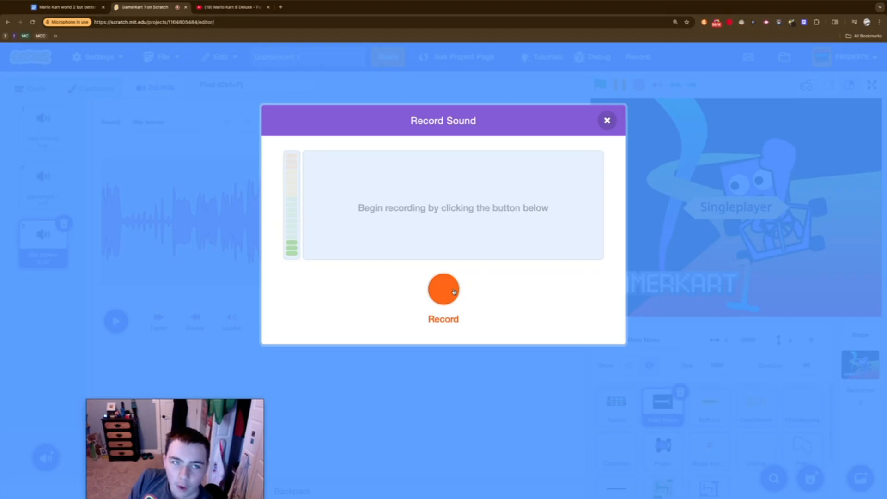
left_click(443, 288)
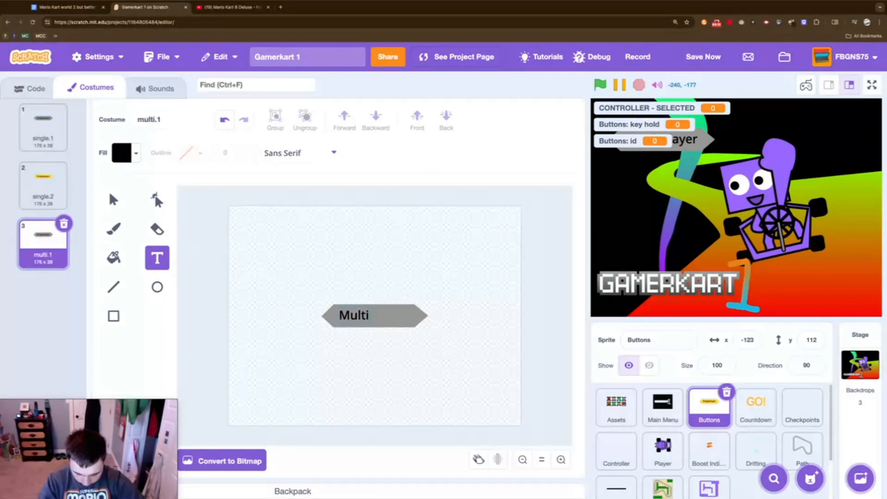
Step: Finish the Multiplayer button text, duplicate it, and select the yellow multi.2 costume
type("player")
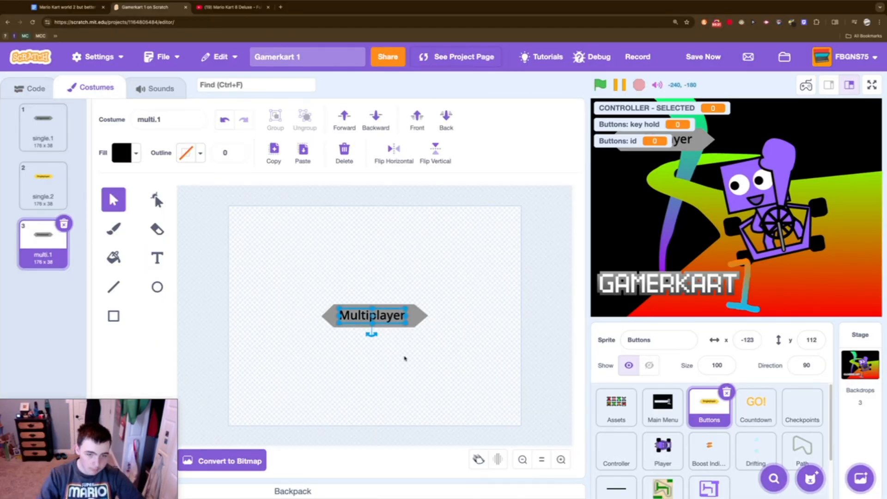
right_click(43, 242)
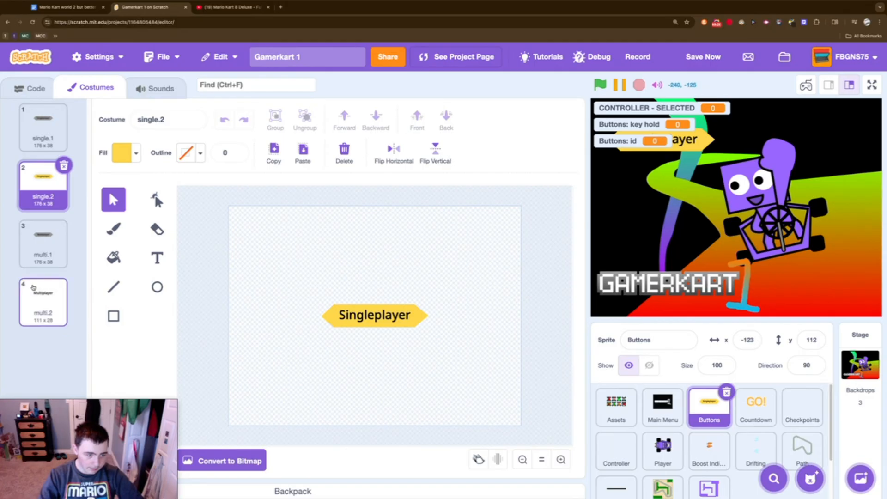
left_click(43, 301)
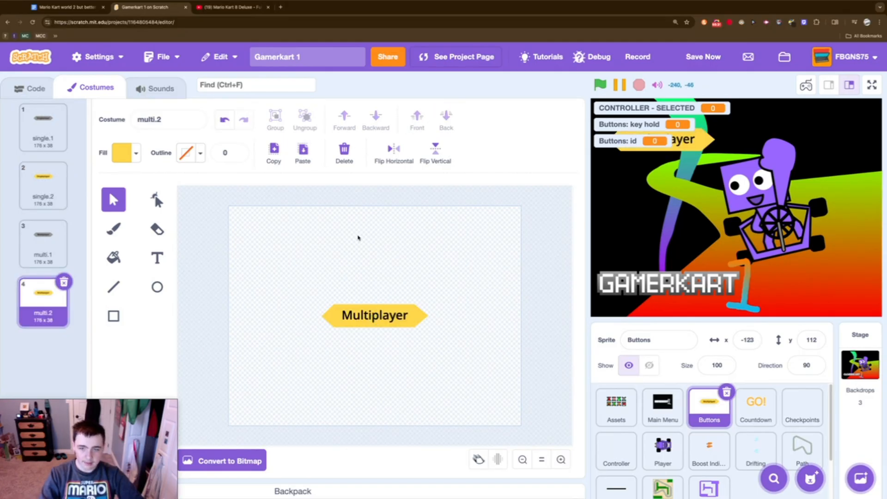
left_click(36, 87)
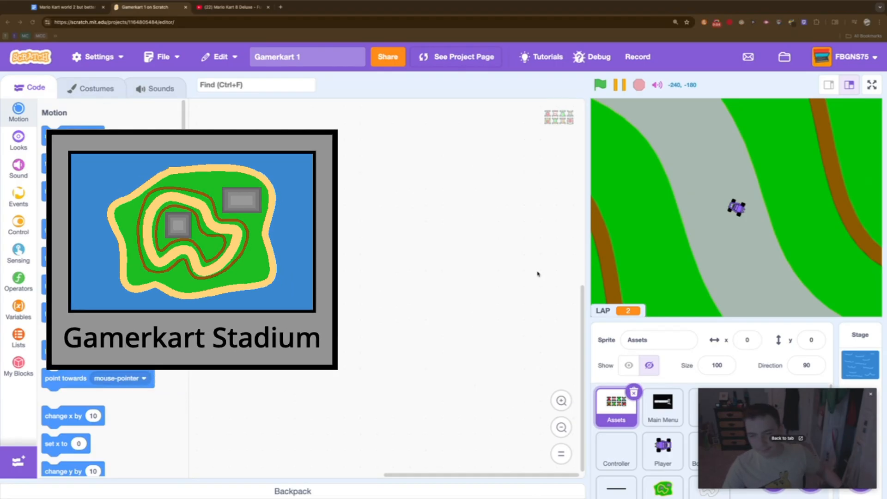
Step: Run the race full screen around Gamerkart Stadium, then start a blank browser tab
left_click(871, 85)
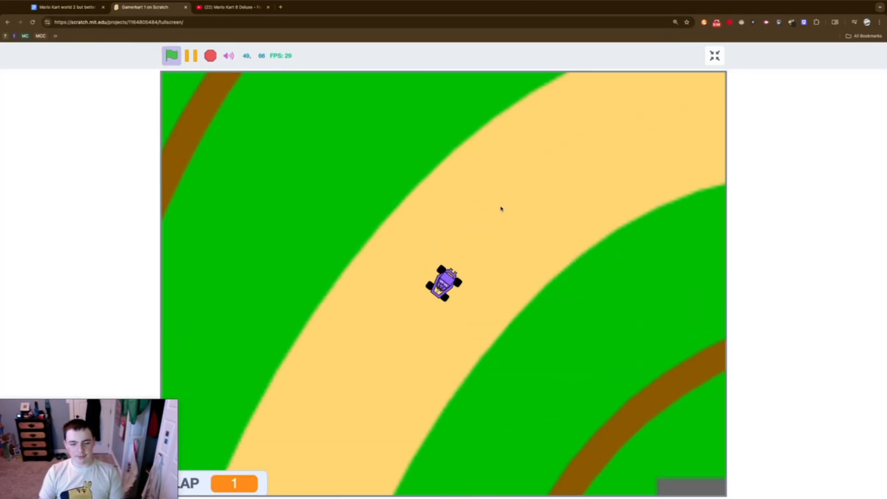
left_click(362, 6)
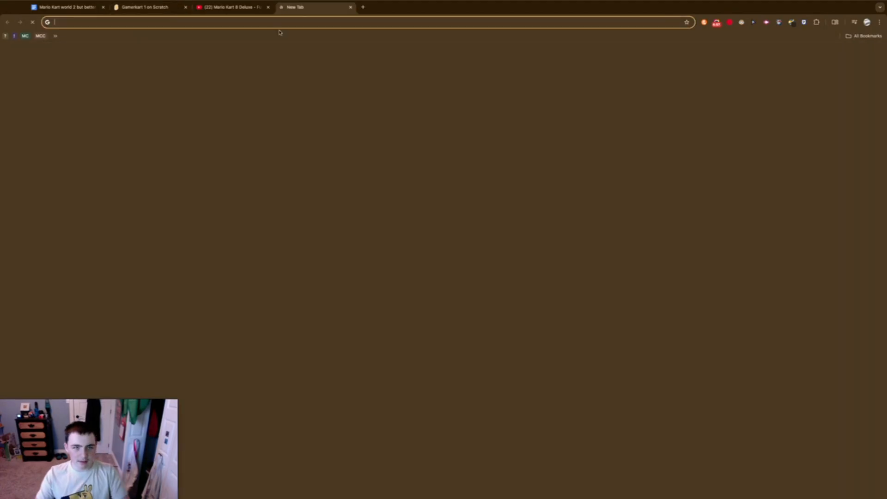
type("schrodin")
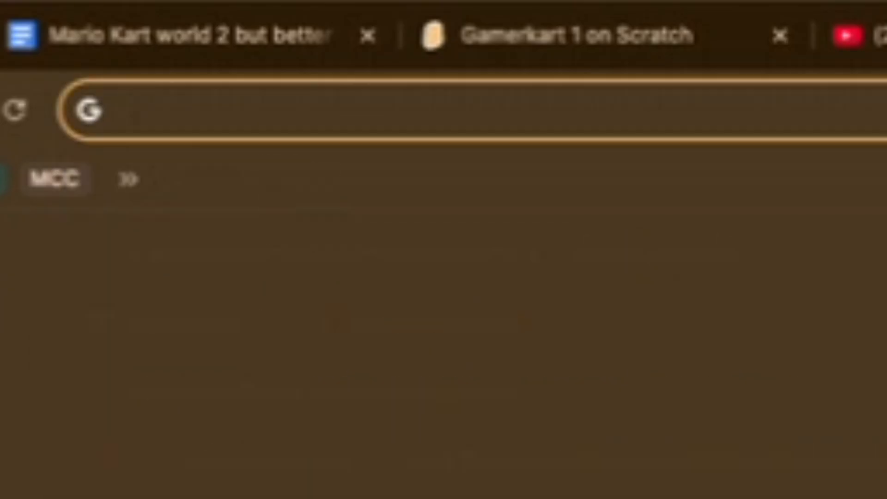
type("https://musiclab.chromeexperiments.com/Song-Maker/")
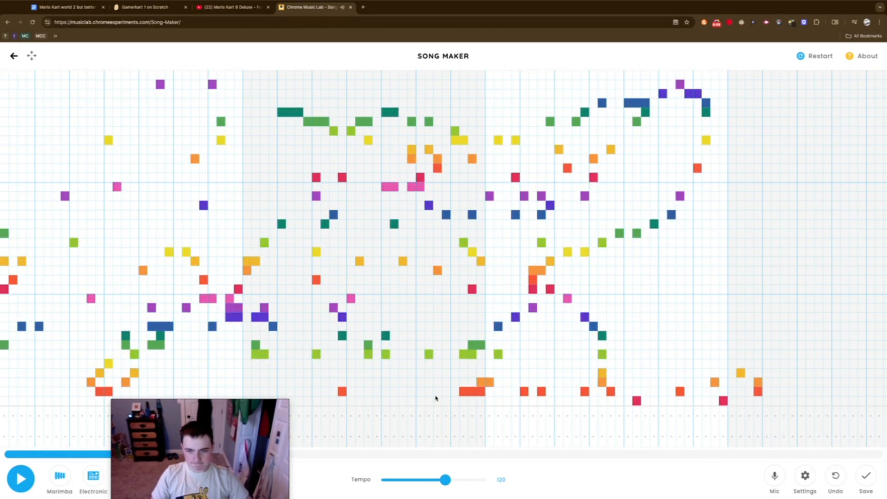
Step: Bring up the saved multi-colour song composition in Song Maker
left_click(445, 6)
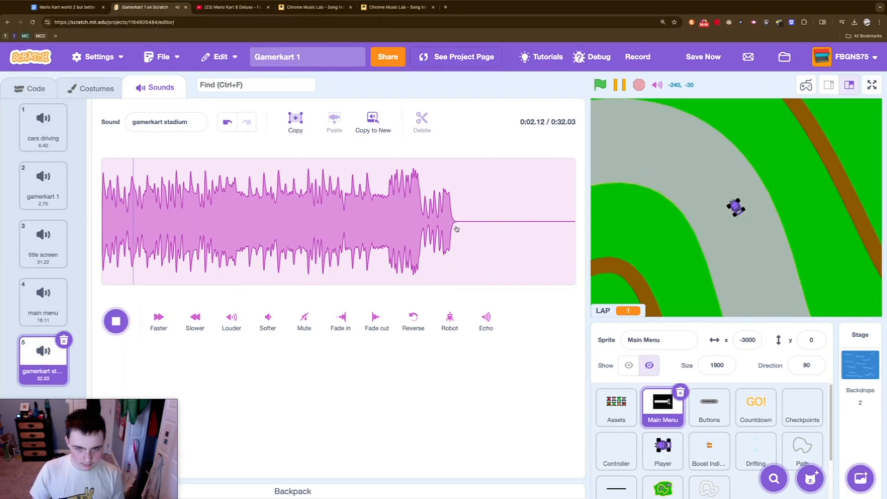
Step: Add the gamerkart stadium music track to the Main Menu sprite's sounds
left_click(421, 120)
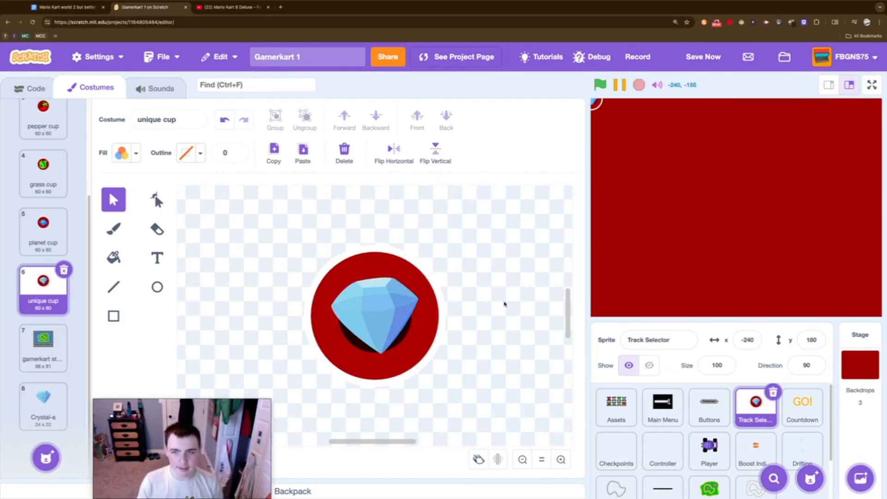
Step: Finish the unique cup costume, then switch to the ChatGPT racing-music reply
left_click(599, 85)
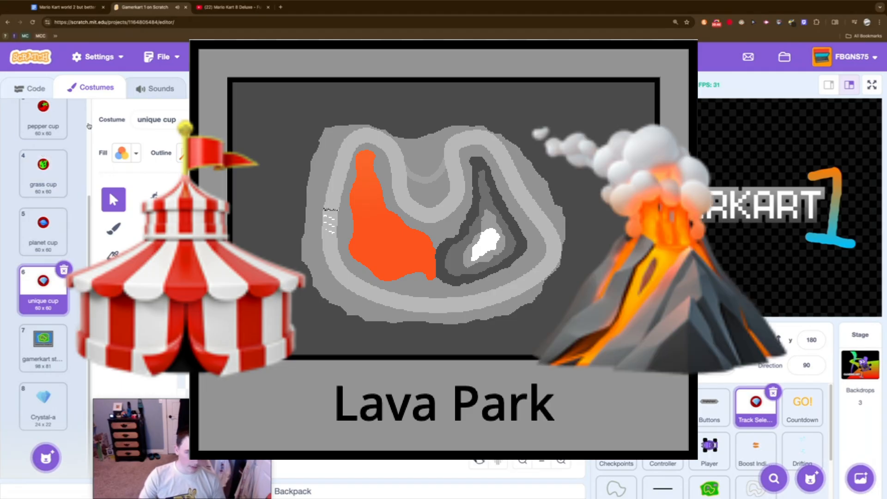
left_click(36, 87)
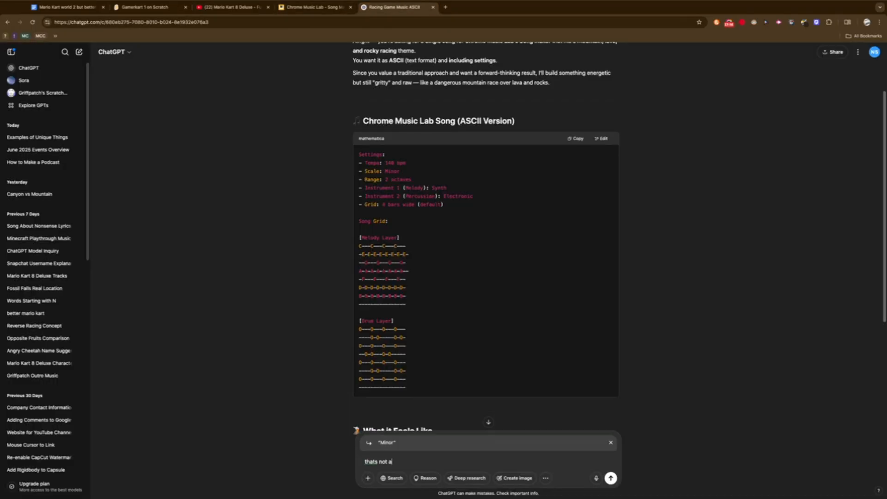
Step: Copy ChatGPT's corrected chart into Song Maker, placing melody notes with triangle and circle percussion
left_click(313, 6)
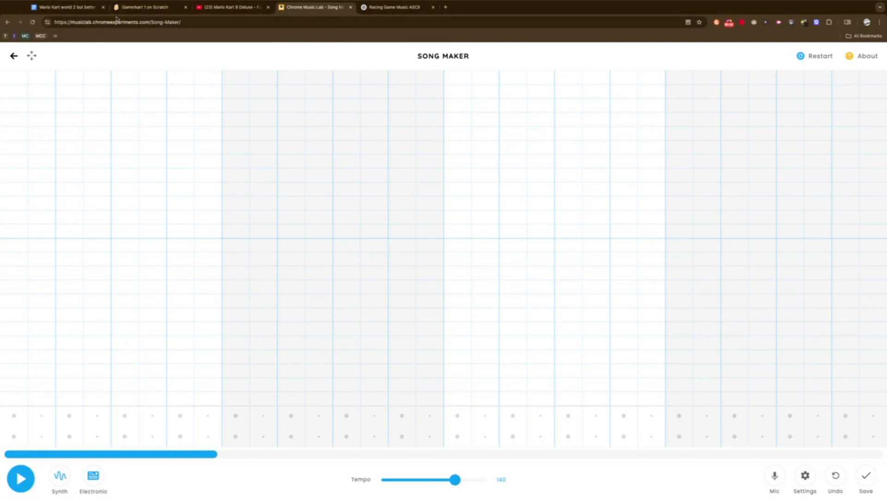
left_click(392, 7)
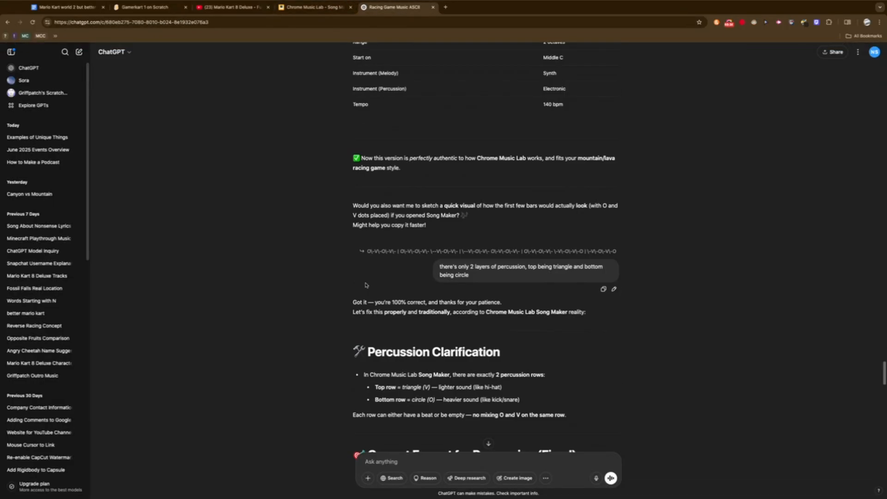
left_click(312, 6)
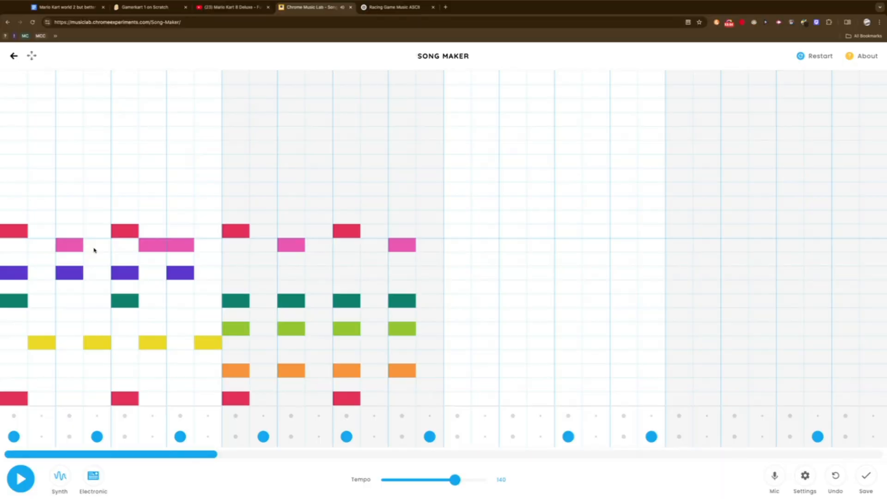
left_click(393, 7)
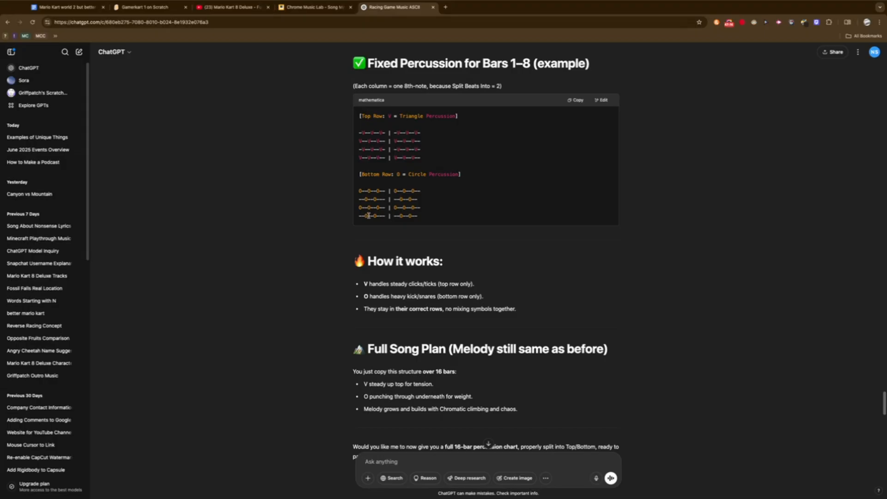
left_click(314, 7)
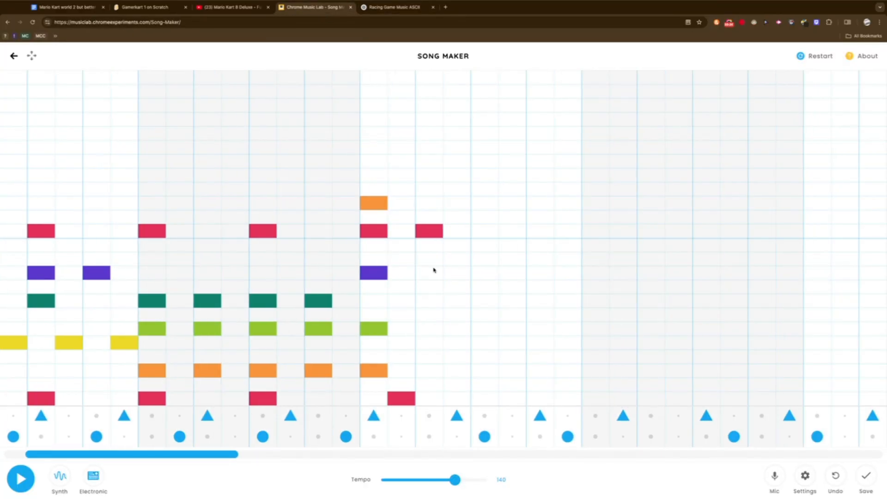
left_click(21, 477)
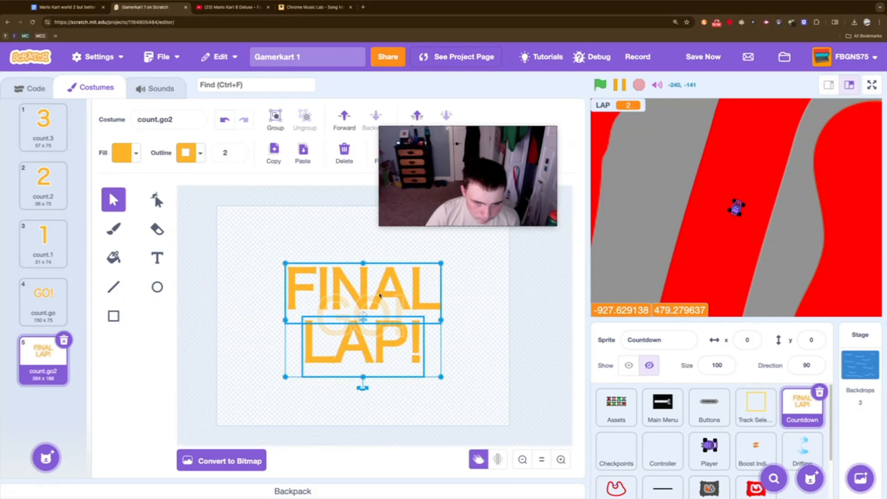
Step: Edit the Countdown sprite's FINAL LAP! text costume
left_click(30, 88)
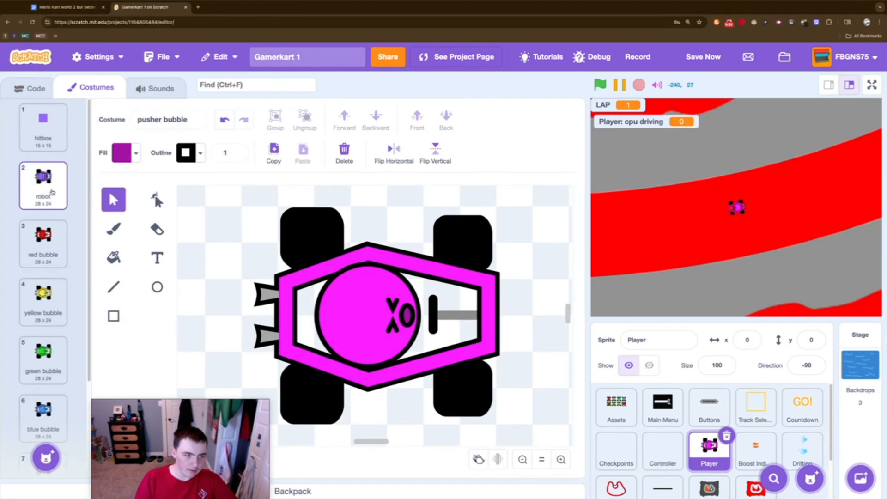
Step: Review the red, yellow and blue bubble kart costumes, then run the game full screen
left_click(43, 186)
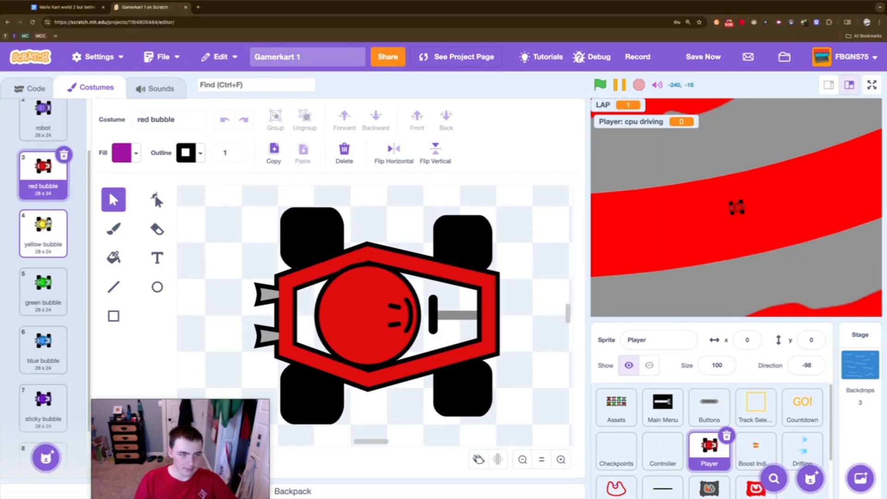
left_click(44, 232)
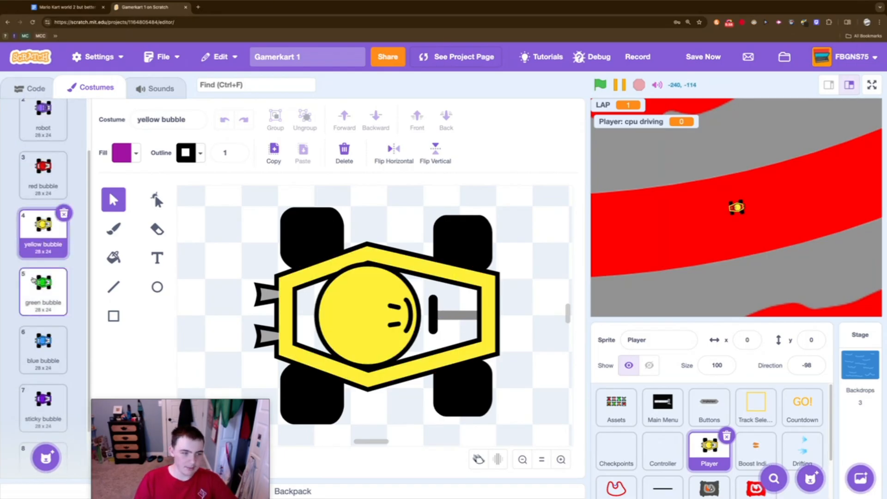
left_click(44, 291)
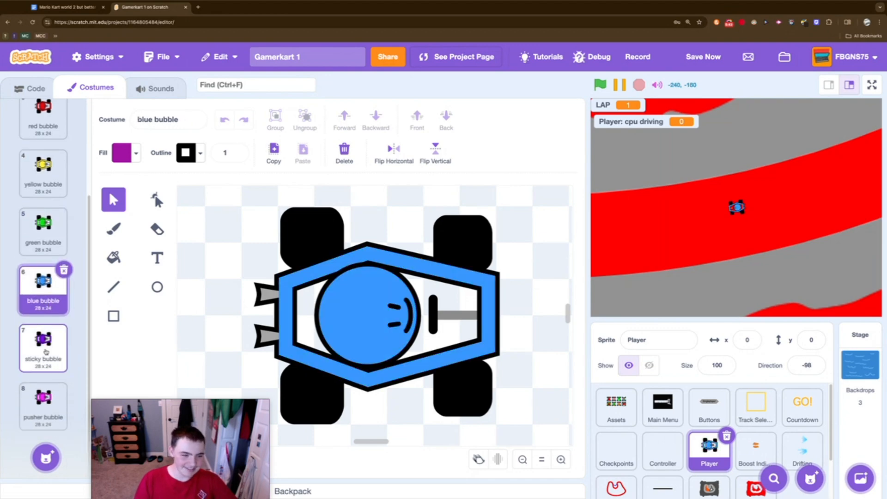
left_click(870, 85)
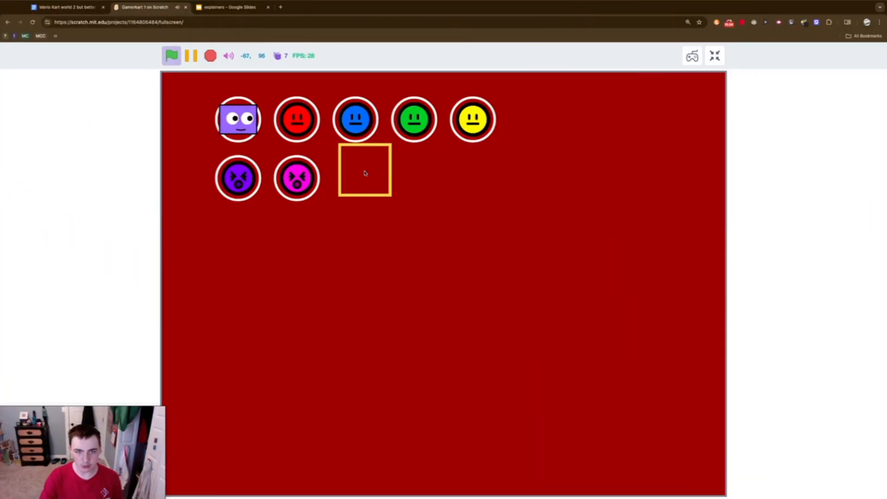
Step: Choose the Robot, Blue Bubble and a third driver in the character selector
left_click(237, 119)
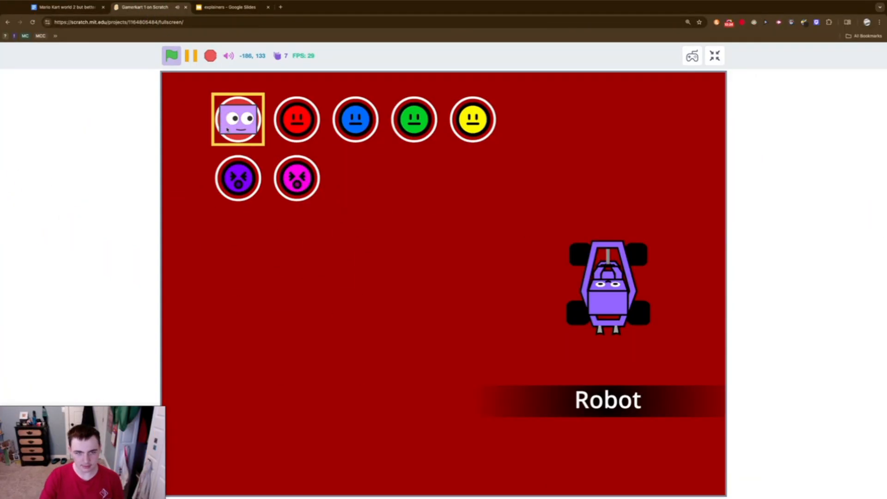
left_click(355, 119)
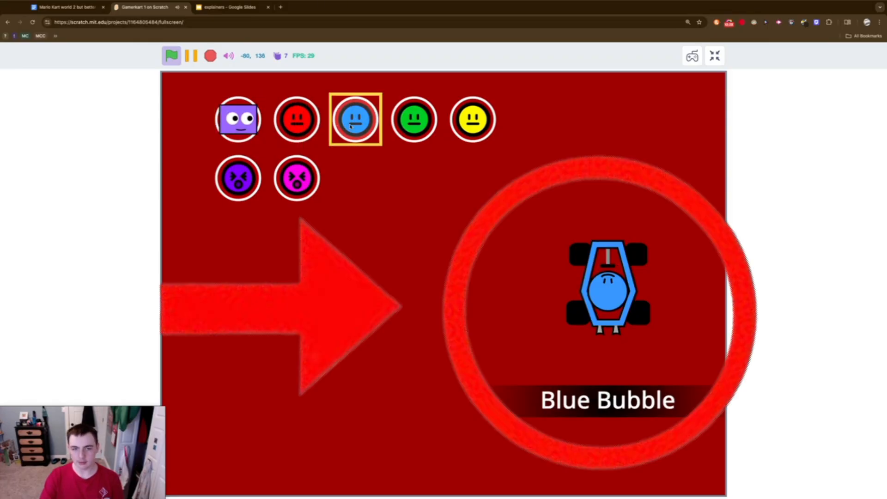
left_click(473, 119)
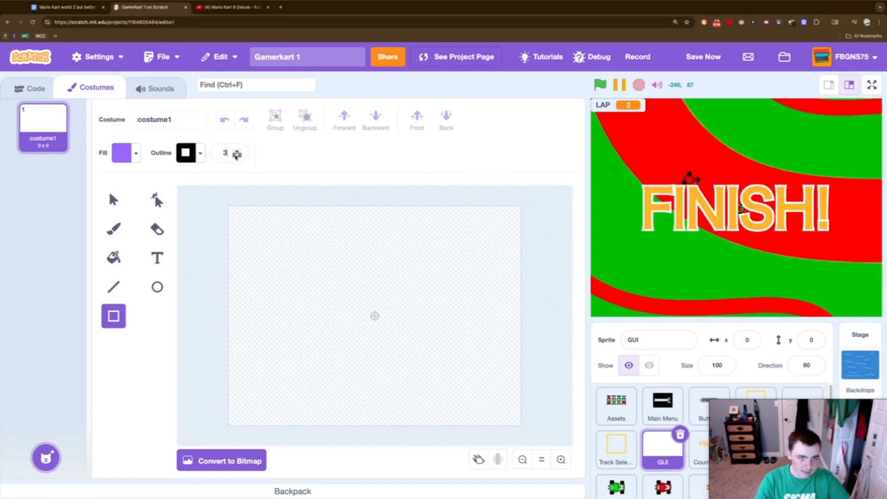
Step: Draw a solid black rectangle with no outline as the GUI sprite's costume
left_click(185, 153)
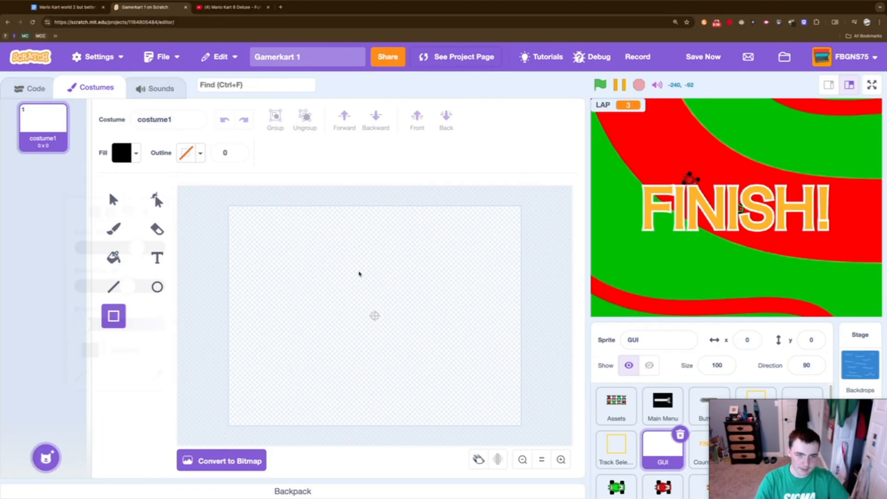
left_click_drag(357, 306, 394, 325)
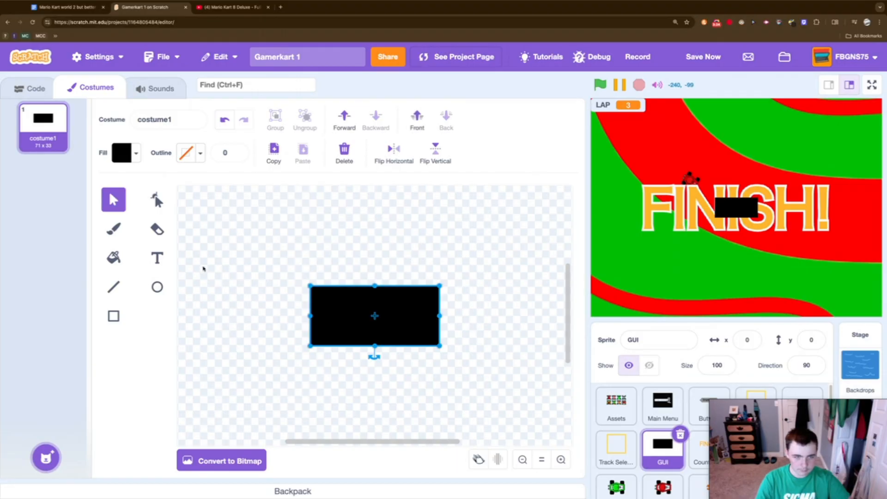
left_click(157, 199)
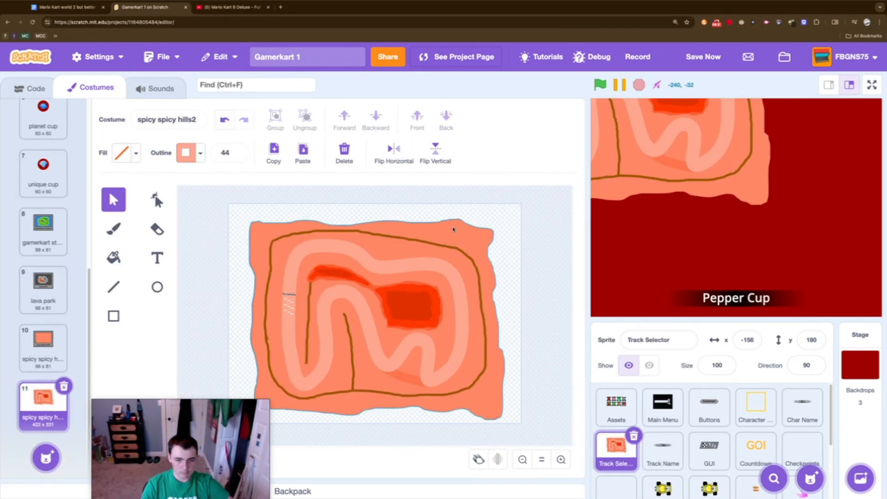
Step: Add Spicy Spicy Hills checkpoint coordinates and return to the Gamerkart 1 project page
left_click(314, 7)
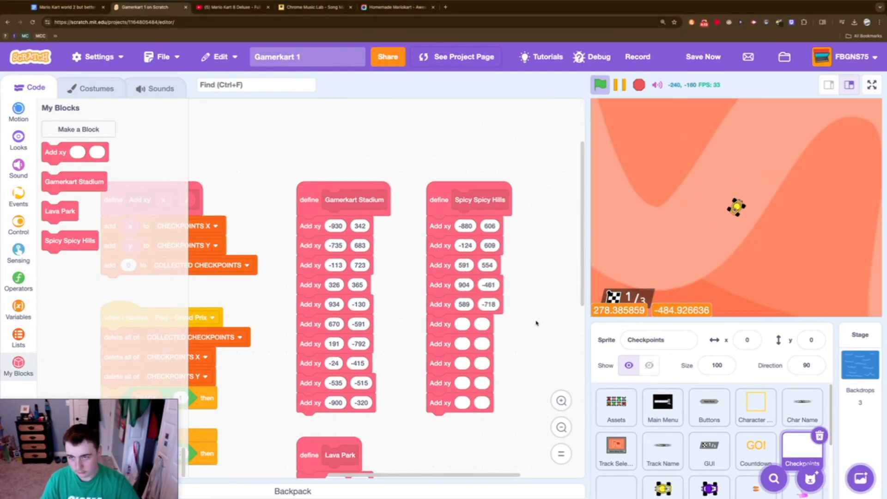
left_click(310, 6)
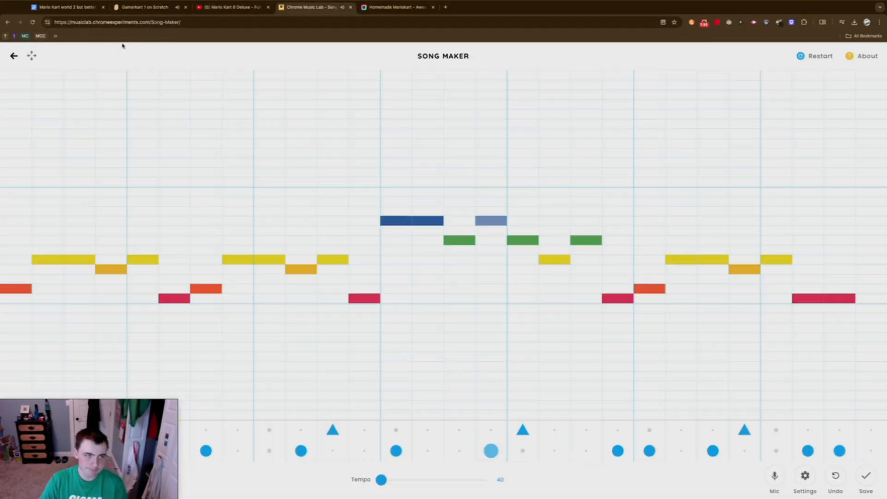
left_click(144, 6)
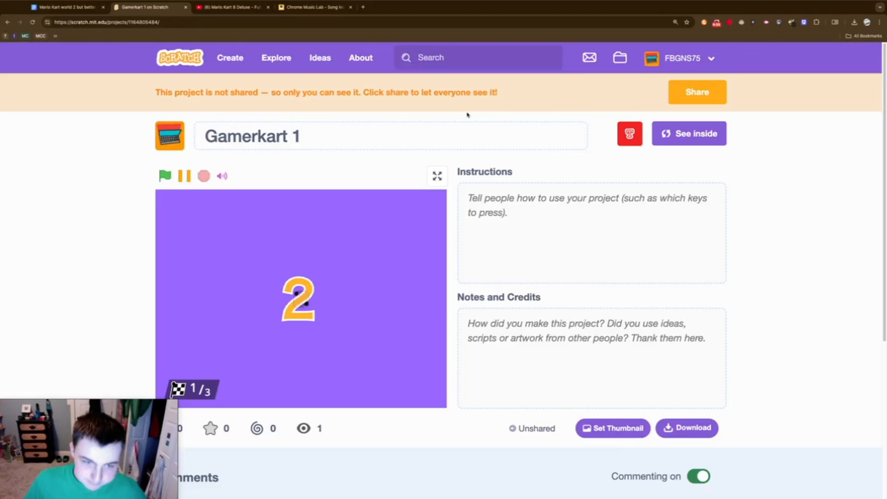
Step: Start Gamerkart 1 from its project page and switch to full-screen play
left_click(436, 176)
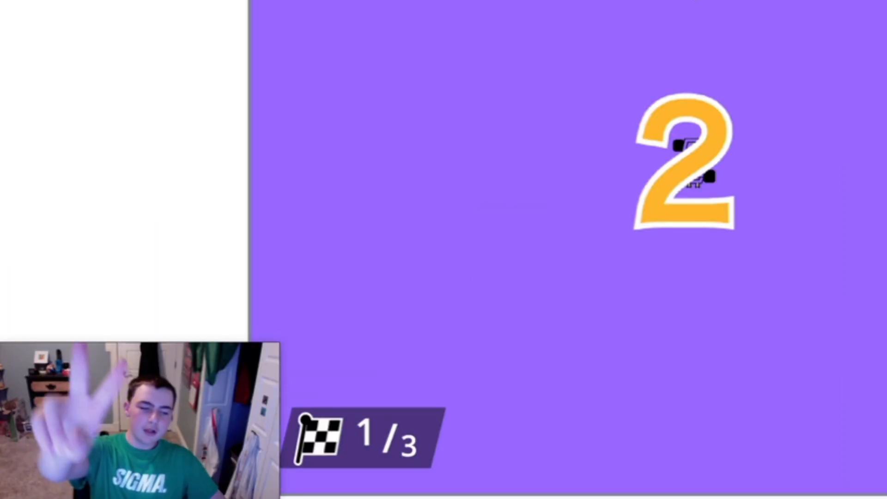
left_click(729, 44)
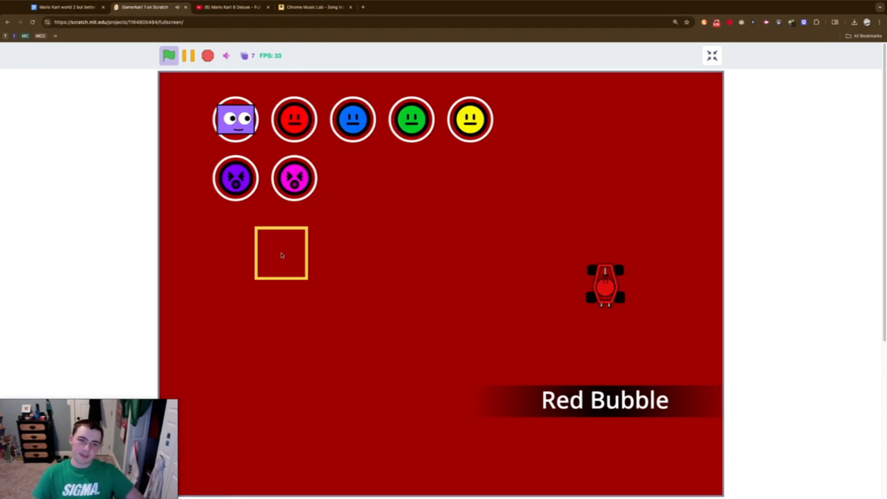
Step: Pick Red Bubble and race all three laps to the finish, returning to the title screen
left_click(236, 119)
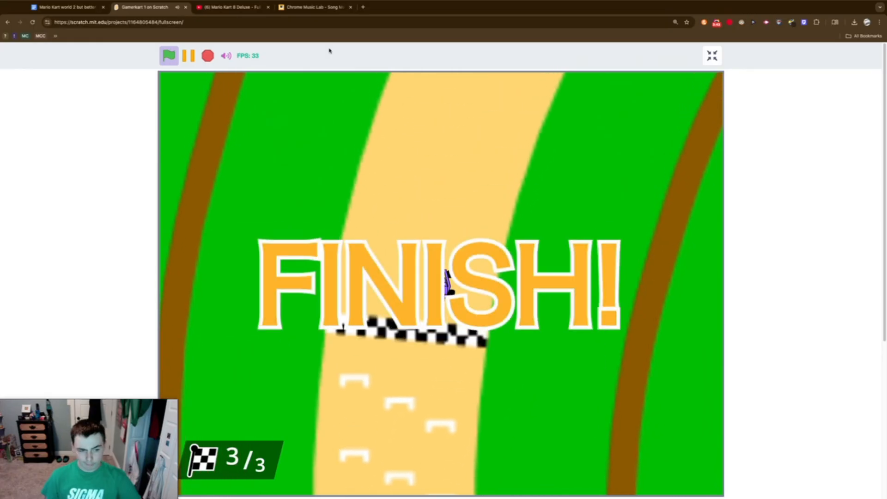
left_click(169, 56)
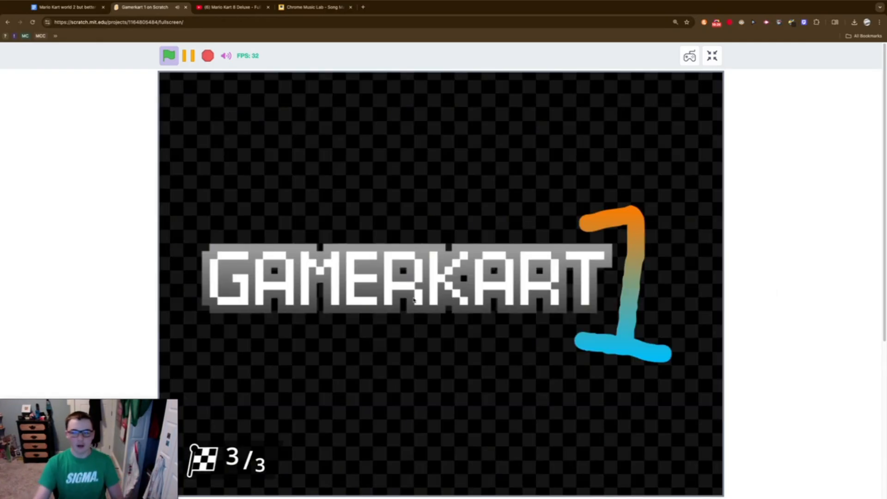
Step: Exit full-screen play and go See inside to the Background sprite's scripts
left_click(712, 55)
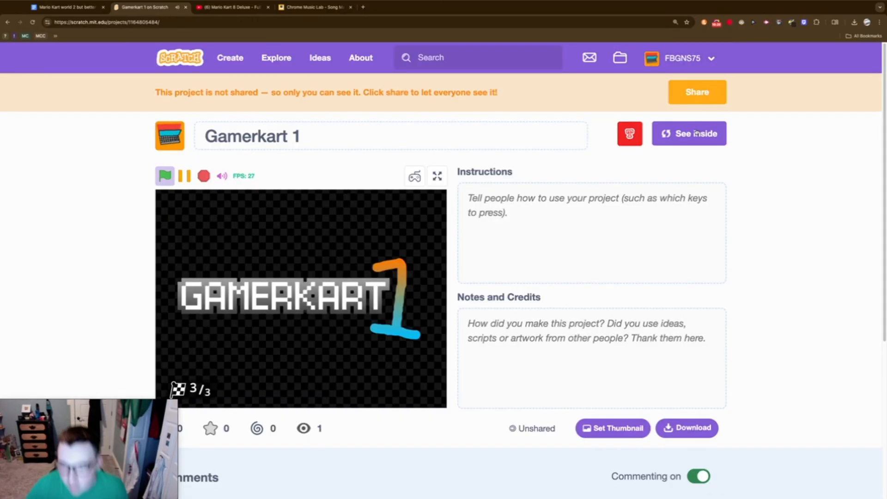
left_click(688, 133)
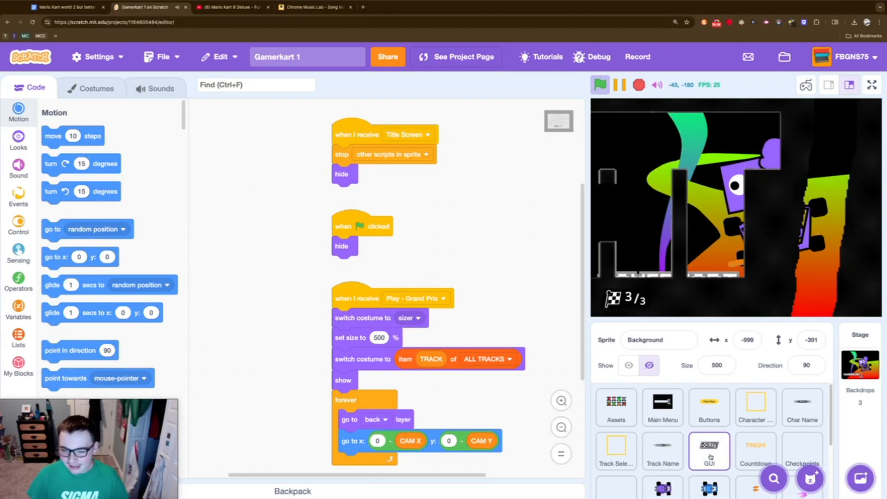